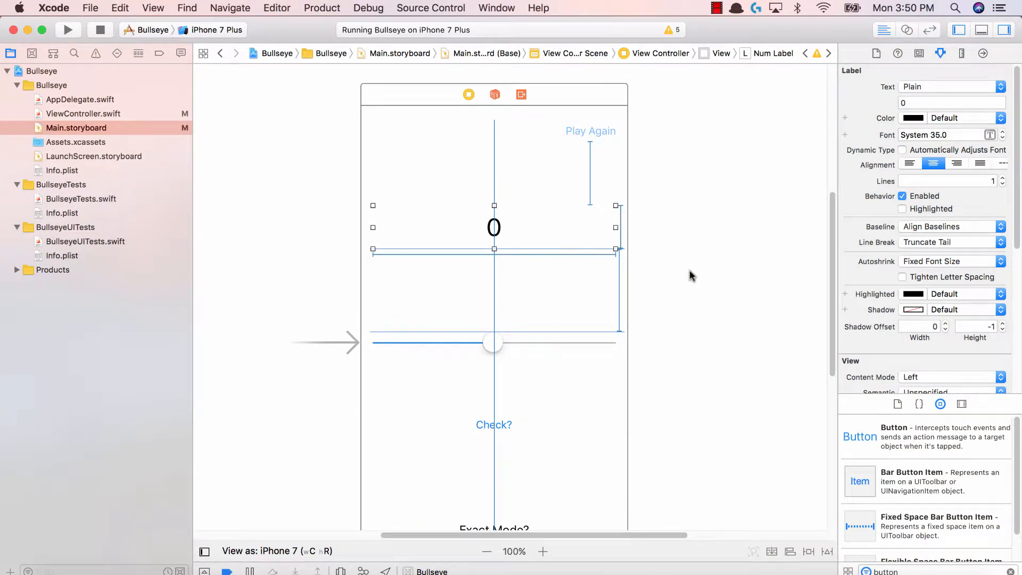
mouse_move(690, 273)
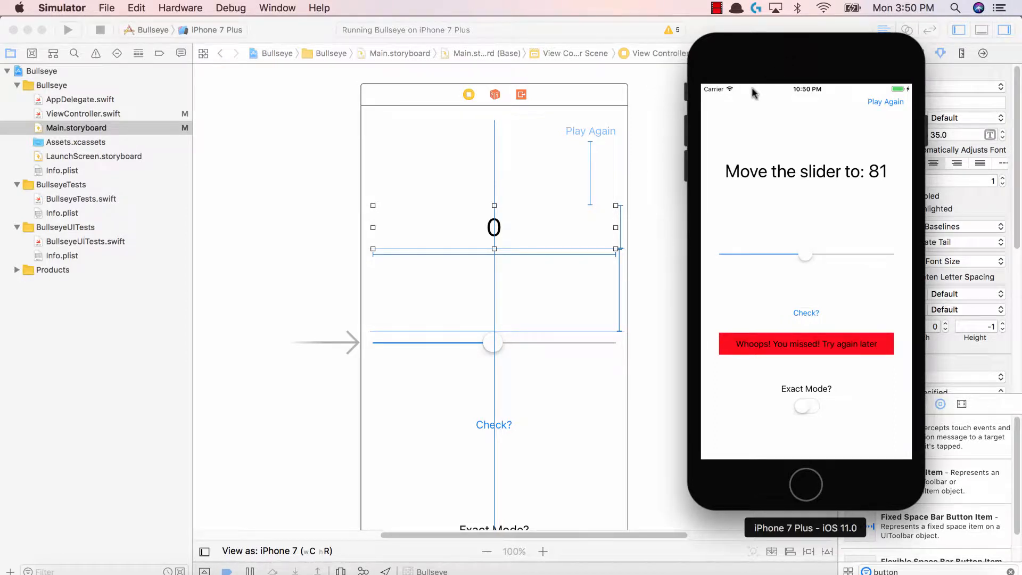
mouse_move(818, 123)
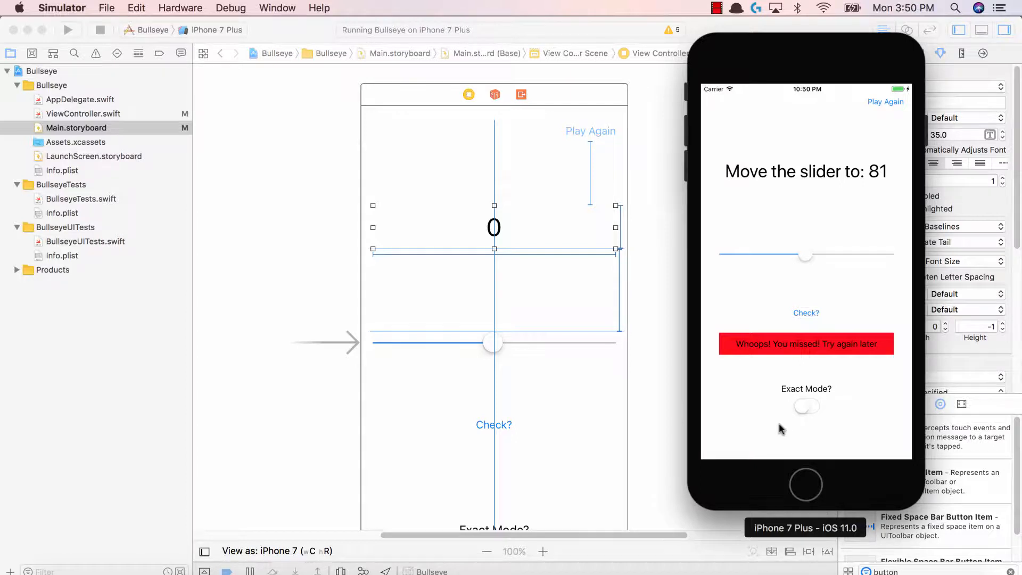
mouse_move(777, 408)
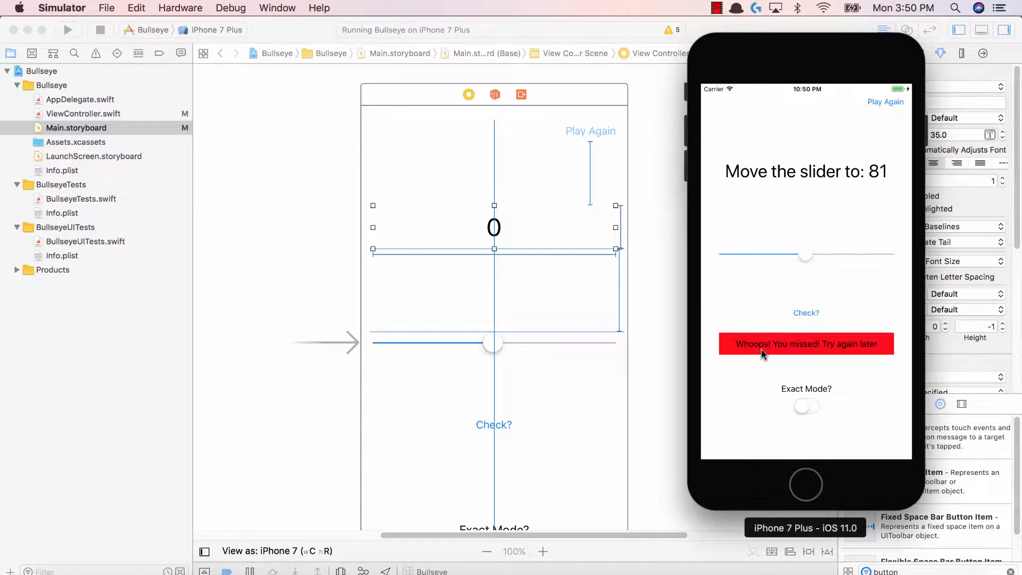
mouse_move(772, 363)
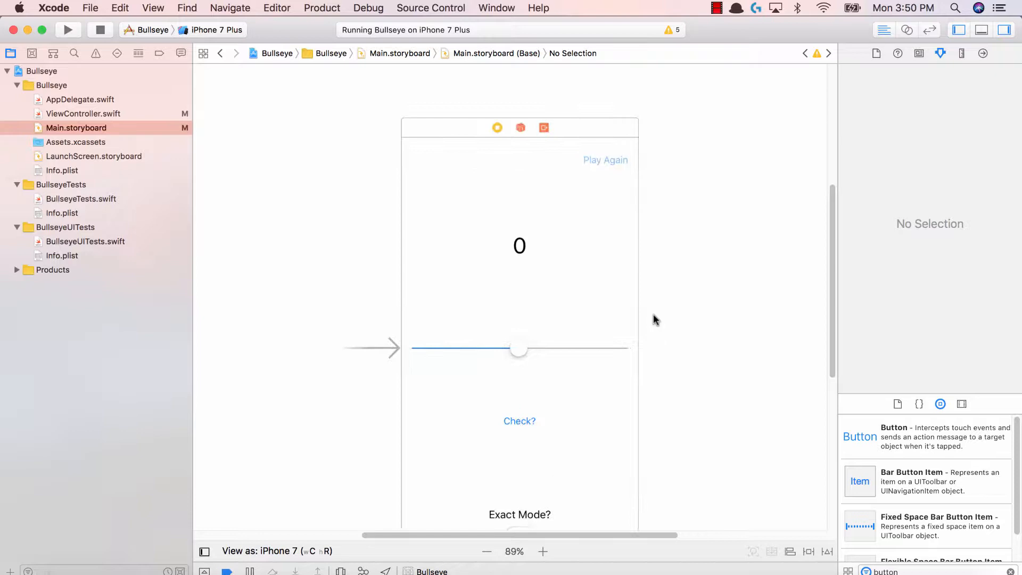
Select the main View and show the View Controller's fixed-width localization warnings in the Document Outline
click(541, 550)
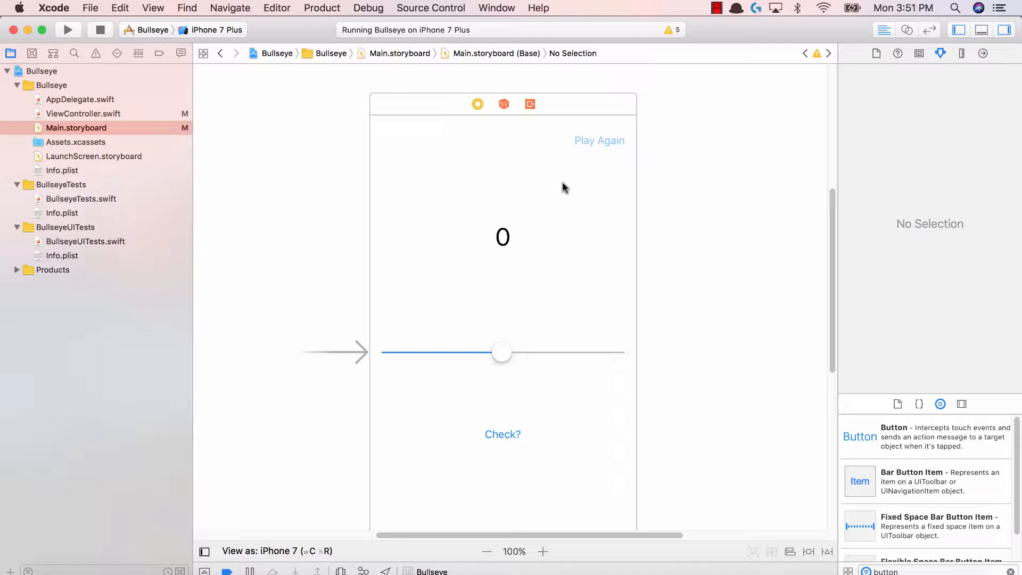
mouse_move(397, 160)
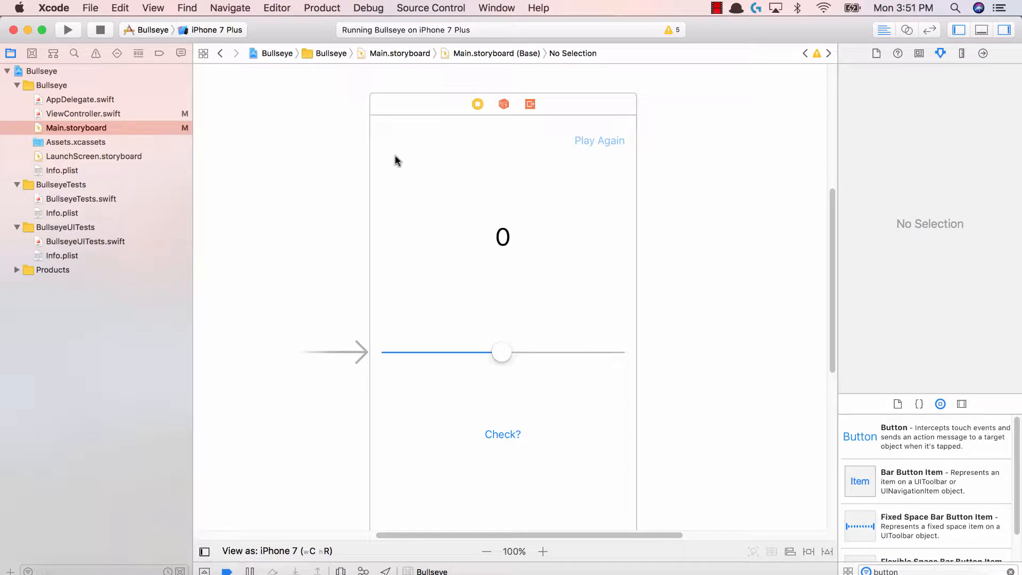
click(435, 192)
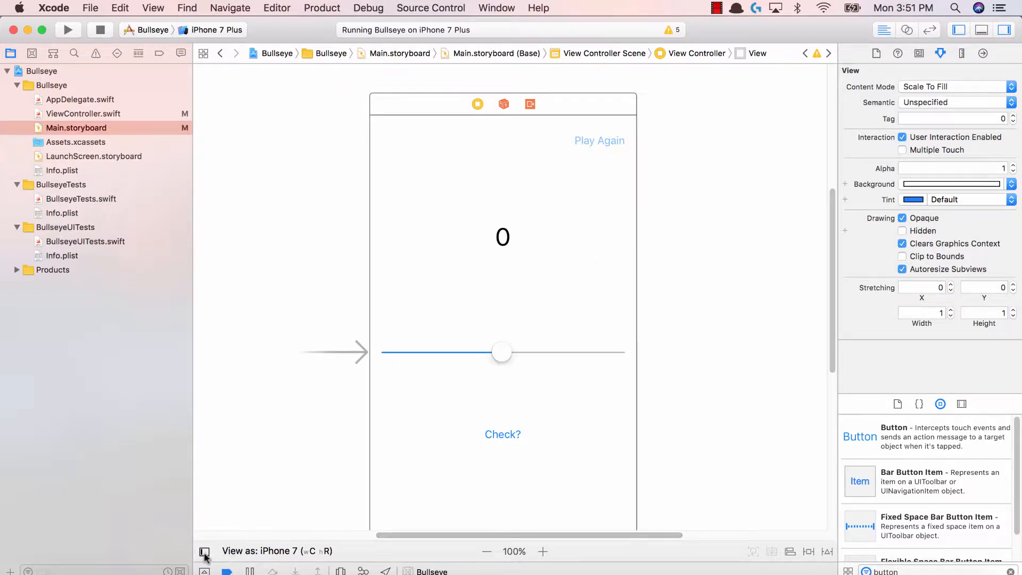
click(204, 550)
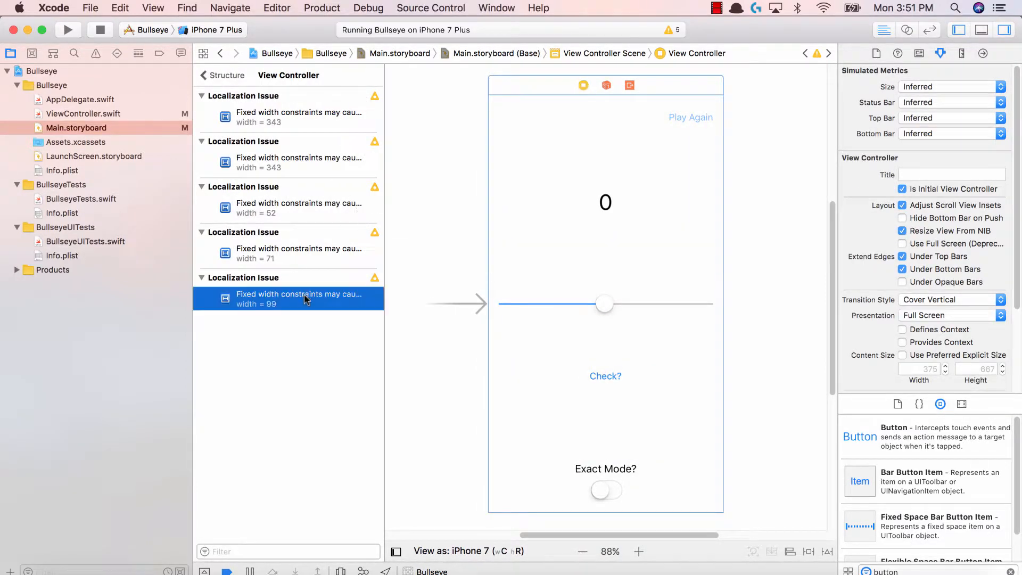
Show the scene's element hierarchy again and deselect the width constraint on the canvas
click(298, 207)
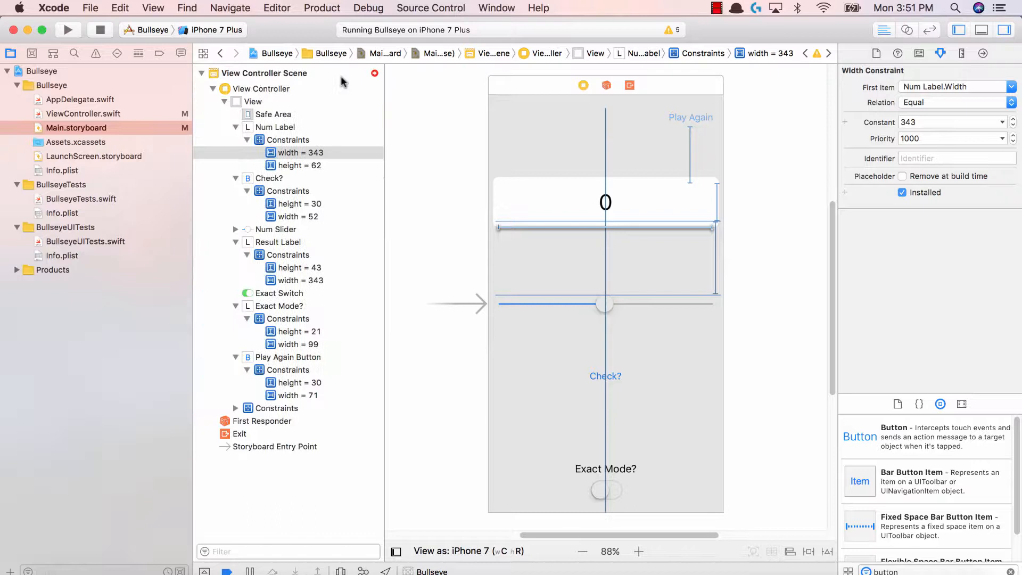
click(745, 234)
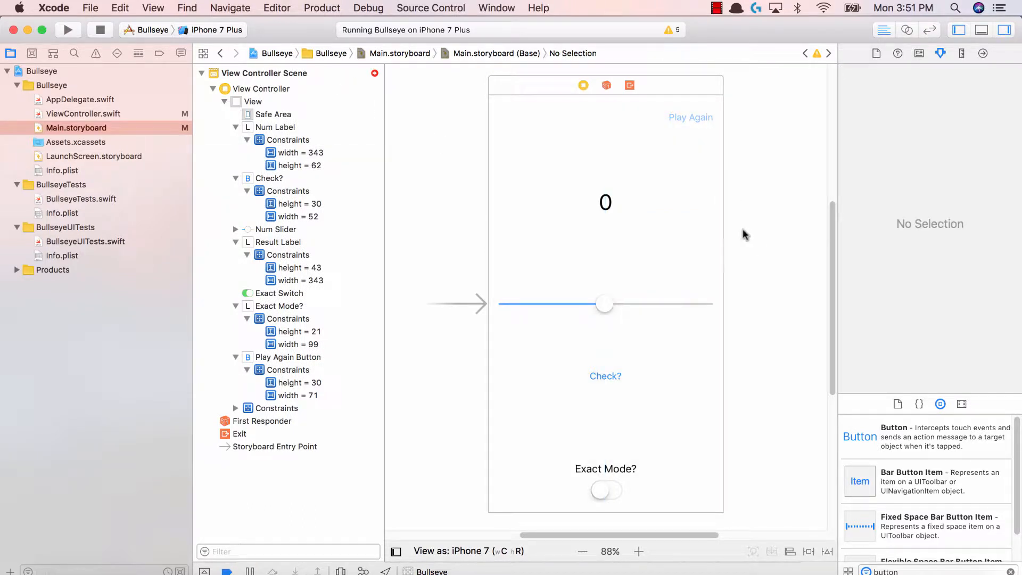
mouse_move(295, 104)
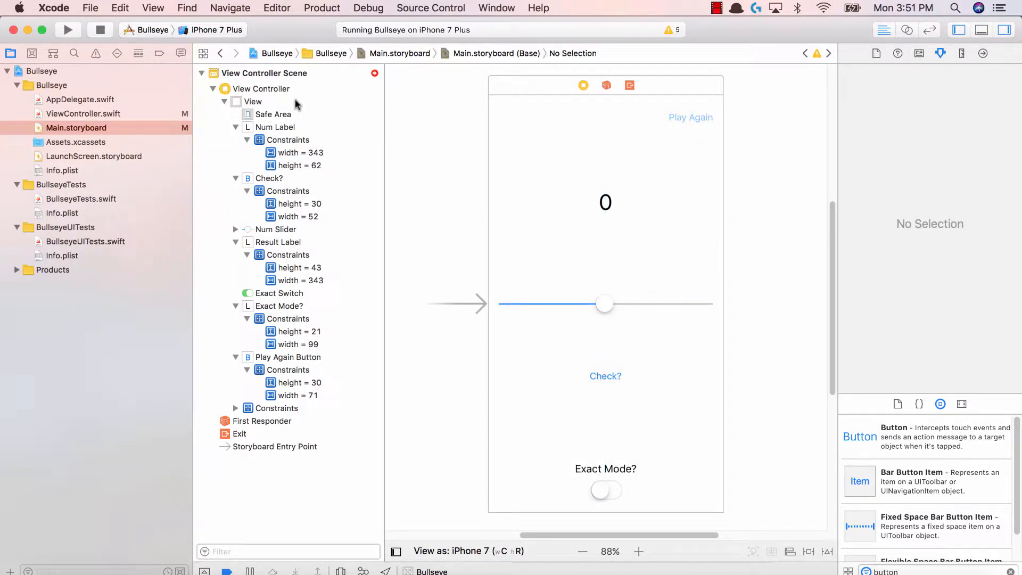
Give the main View a bright blue background from the Colors pencil picker
click(253, 102)
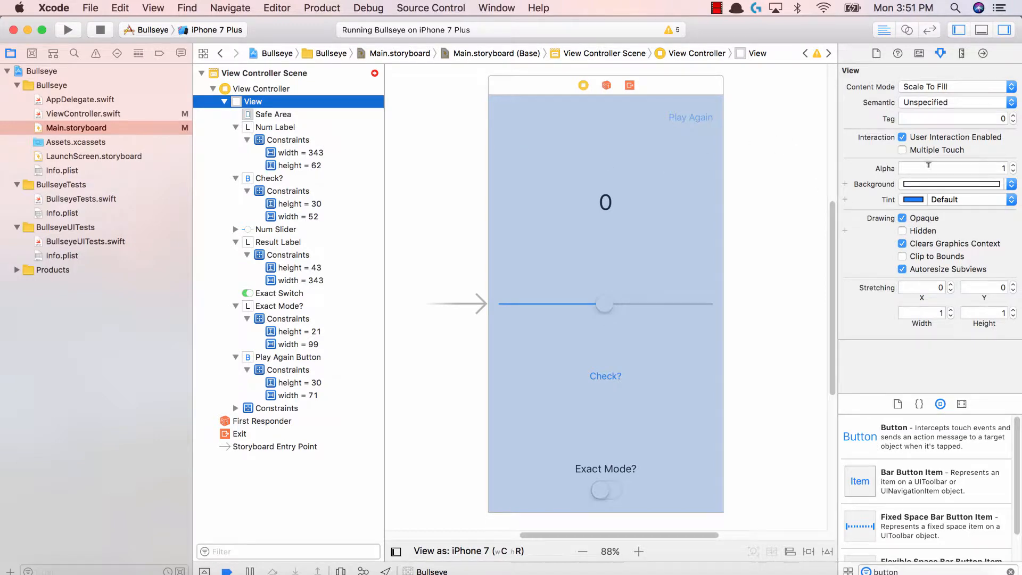
click(949, 184)
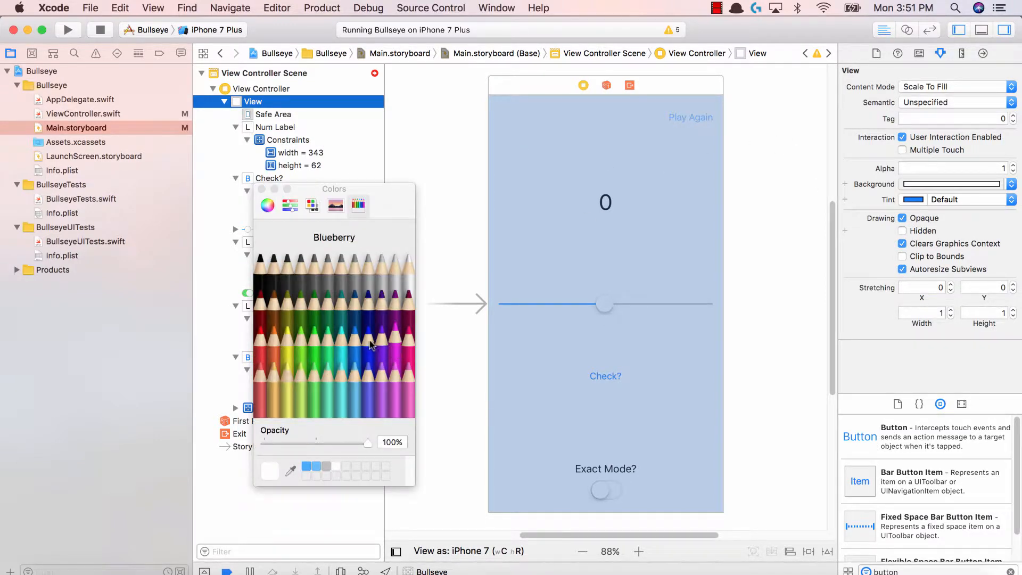
click(353, 345)
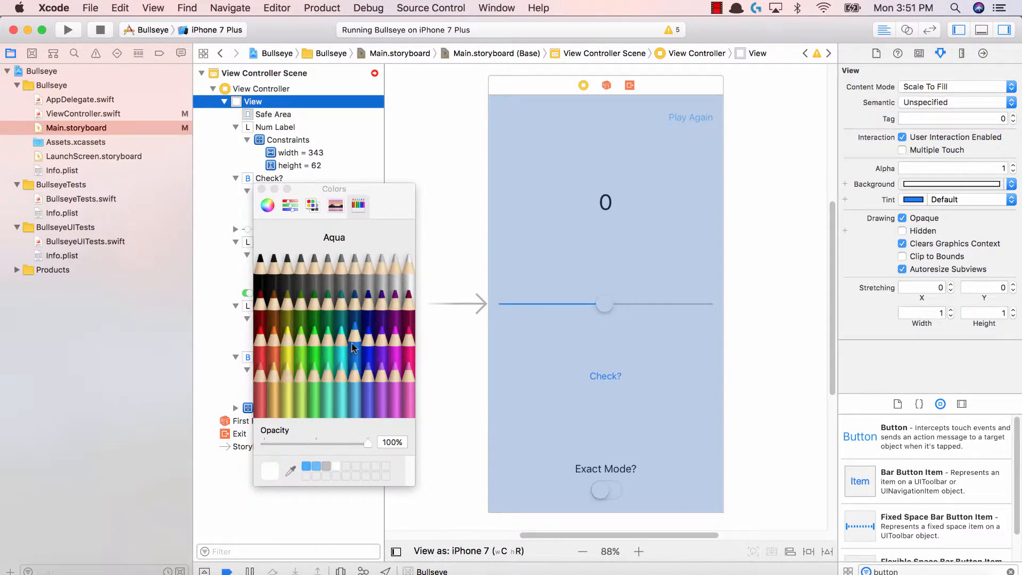
click(352, 349)
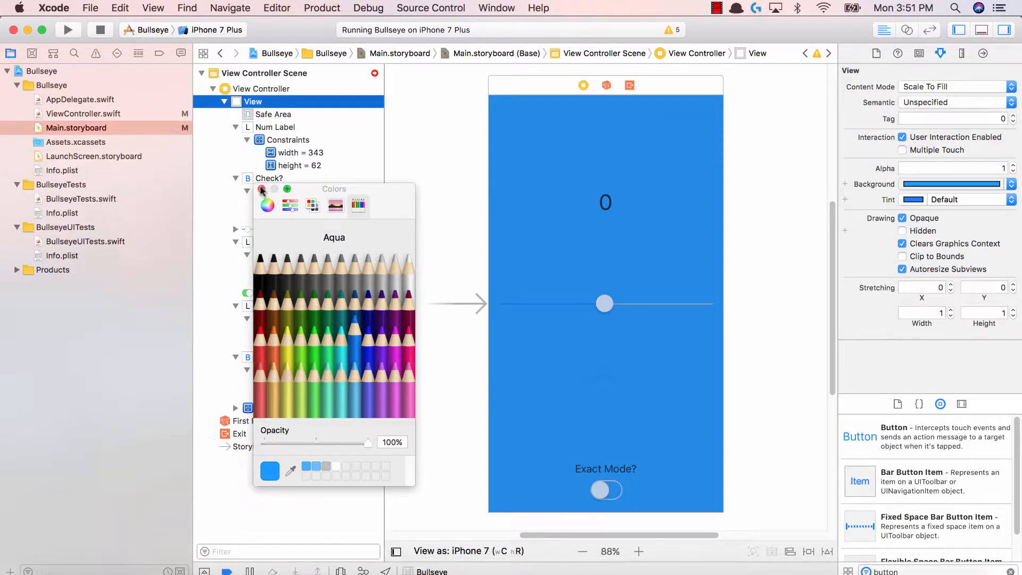
click(689, 145)
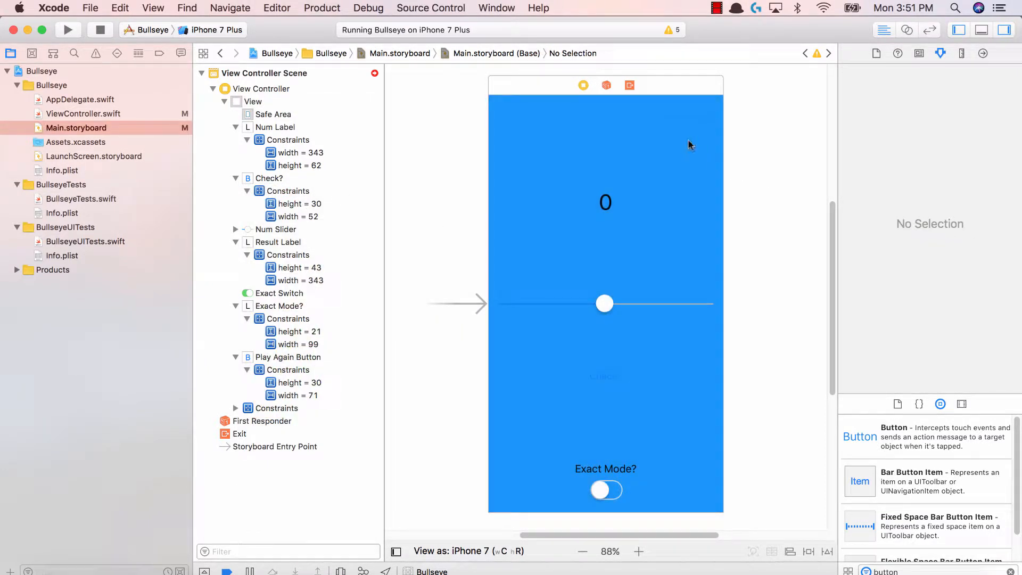
mouse_move(693, 237)
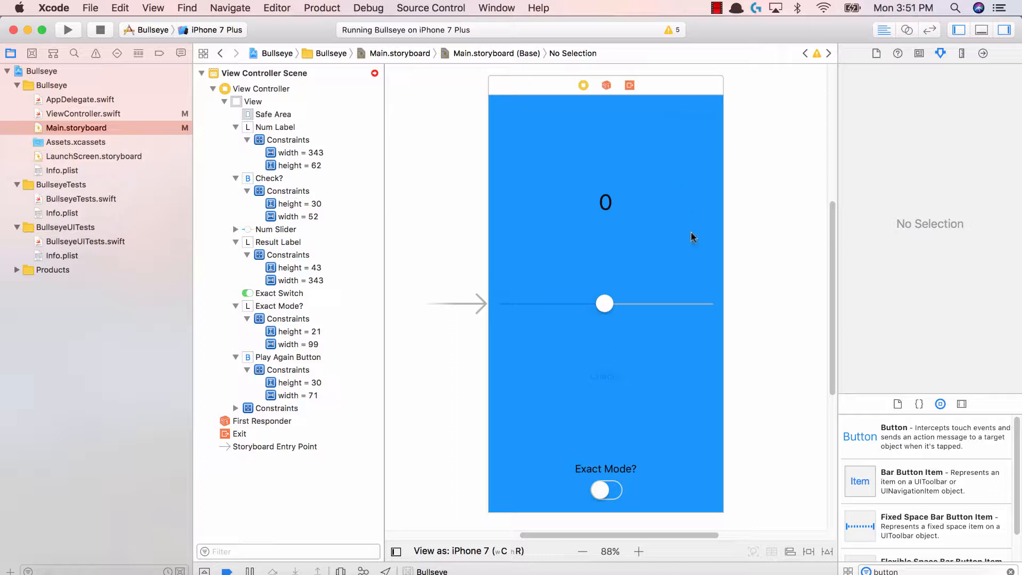
mouse_move(673, 190)
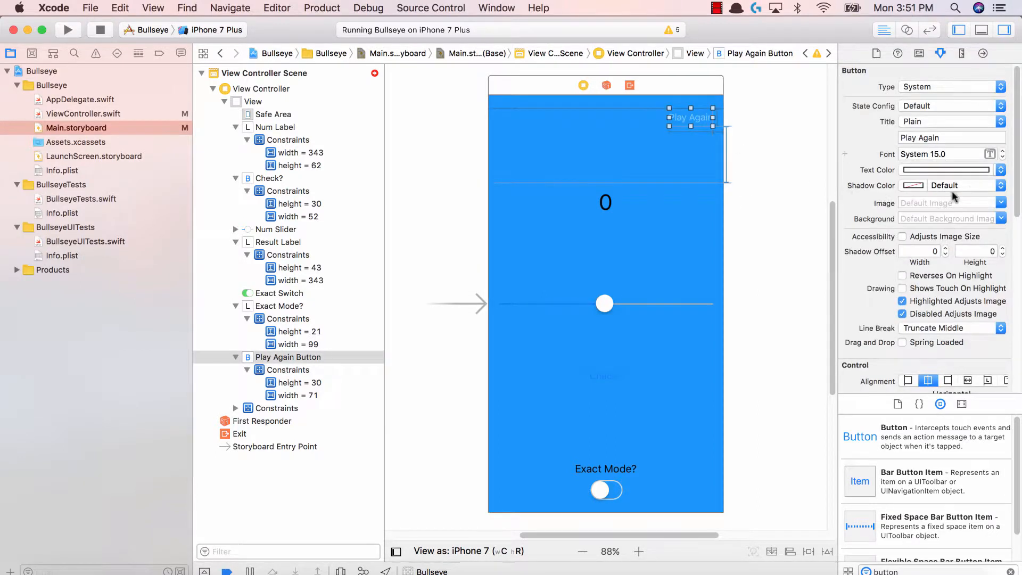
Set the Play Again button's title font to Custom Futura Medium, size 20
click(1002, 153)
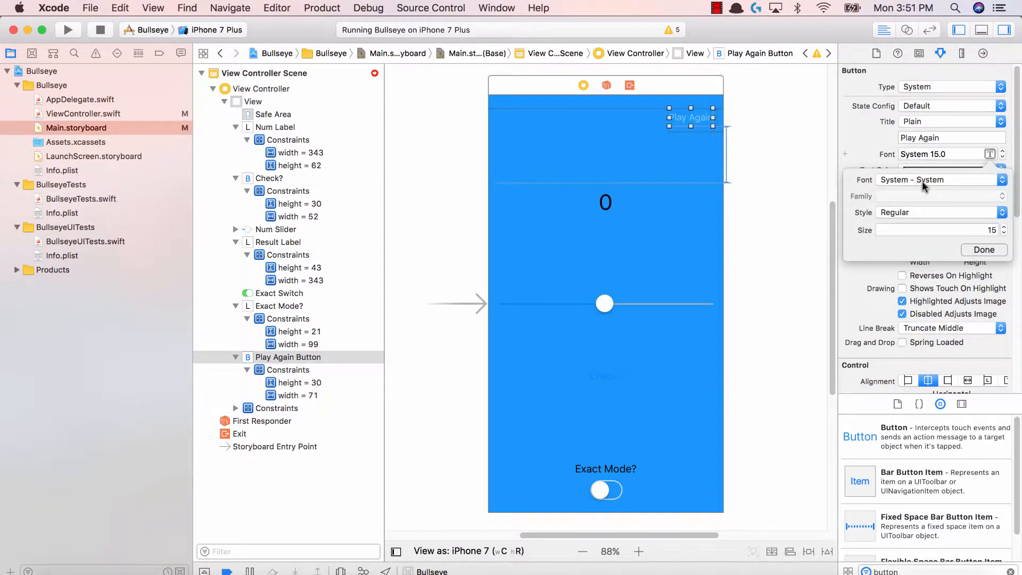
click(938, 179)
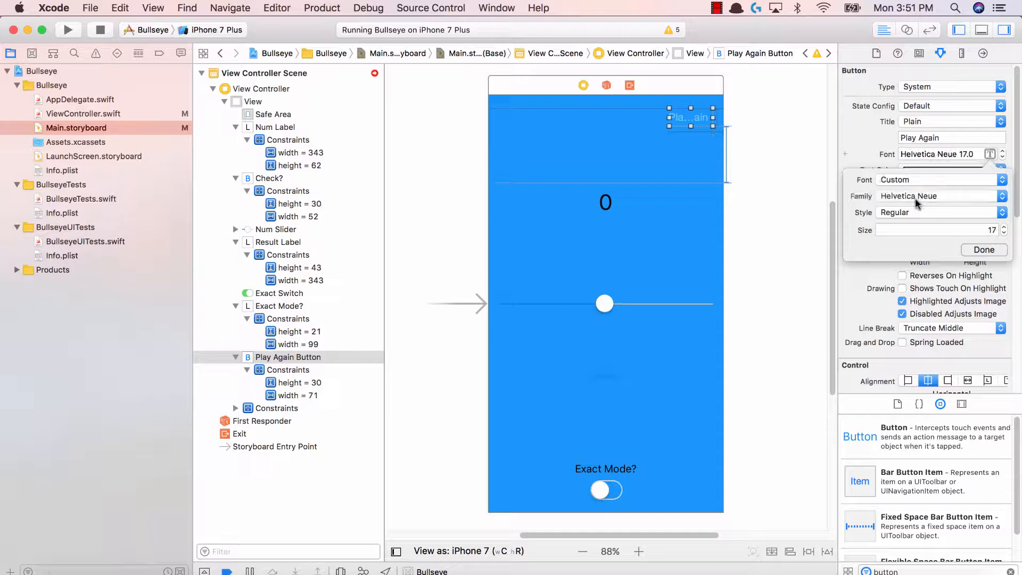
click(939, 196)
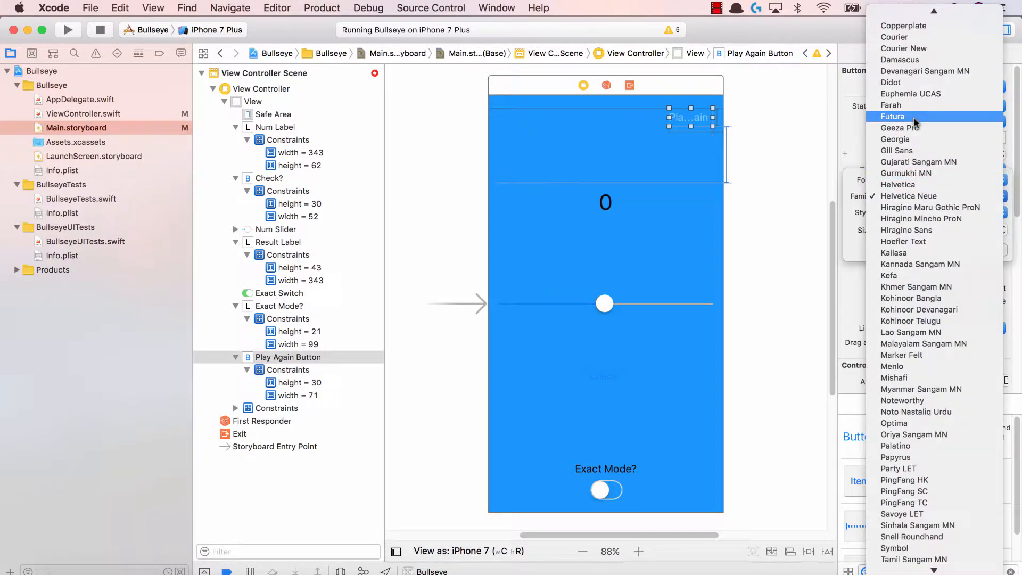
click(892, 116)
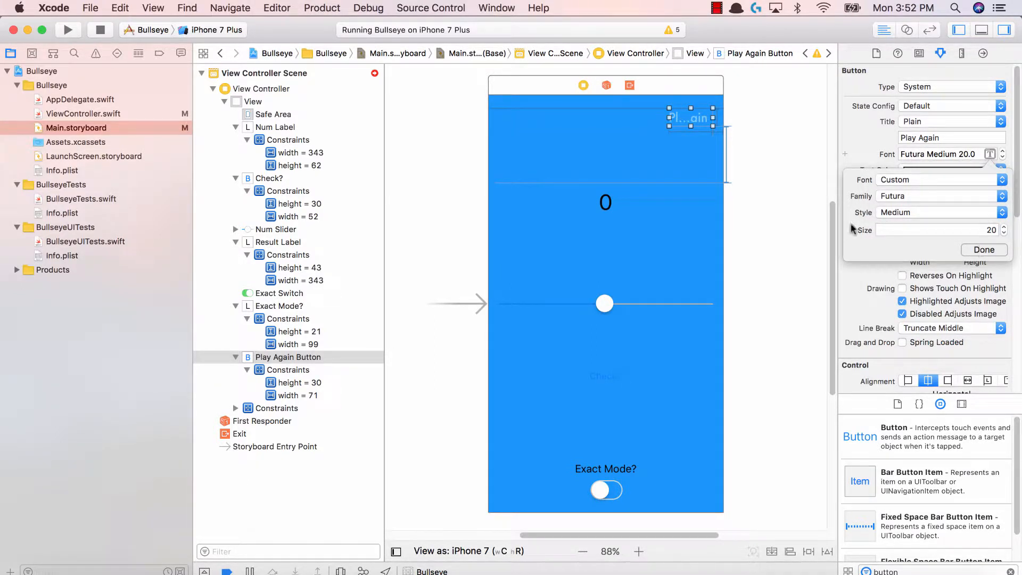
click(983, 249)
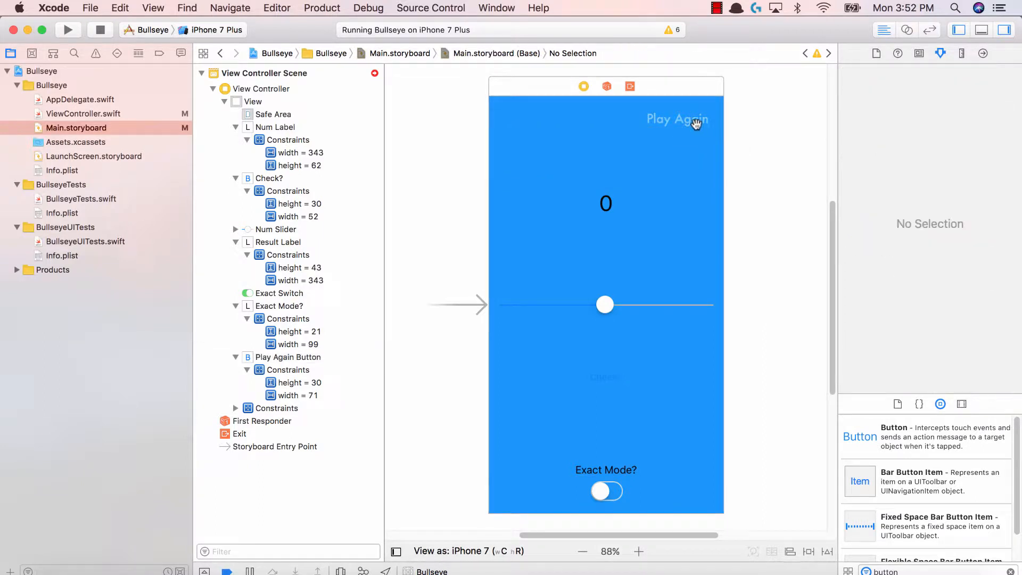
Update the Play Again button's constraint constants so its width becomes 114
click(676, 118)
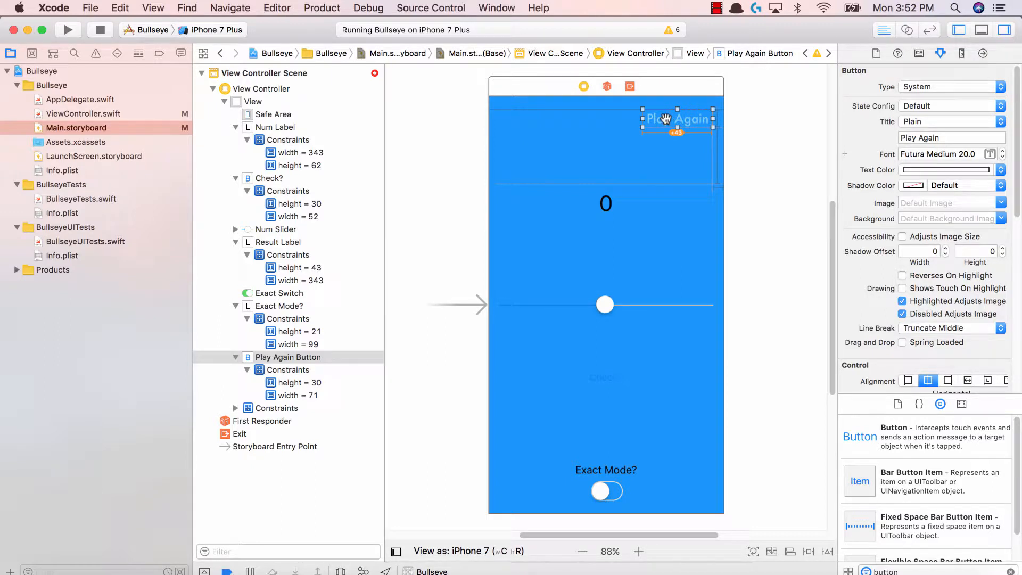
mouse_move(764, 350)
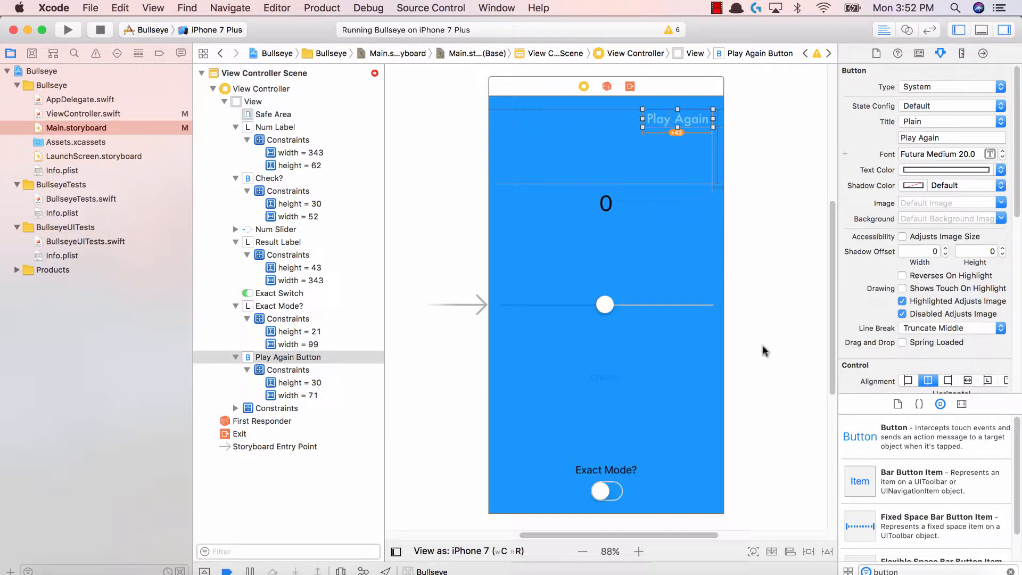
mouse_move(825, 550)
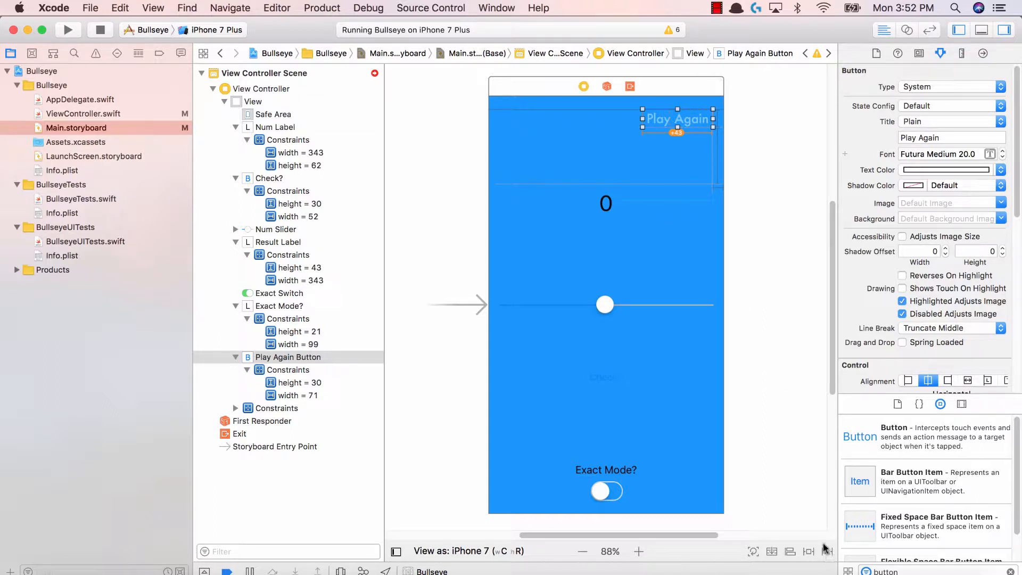
mouse_move(828, 551)
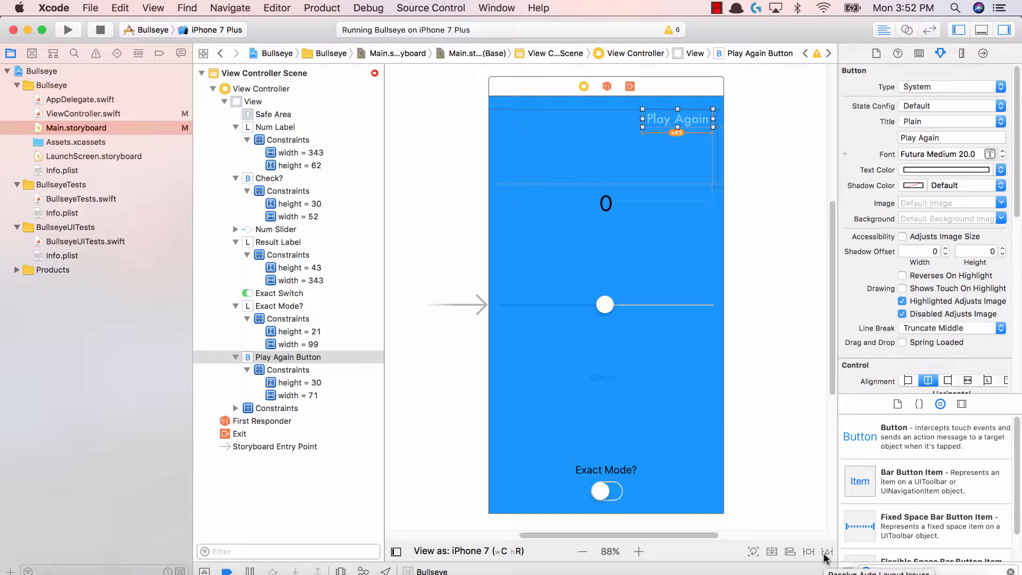
click(828, 550)
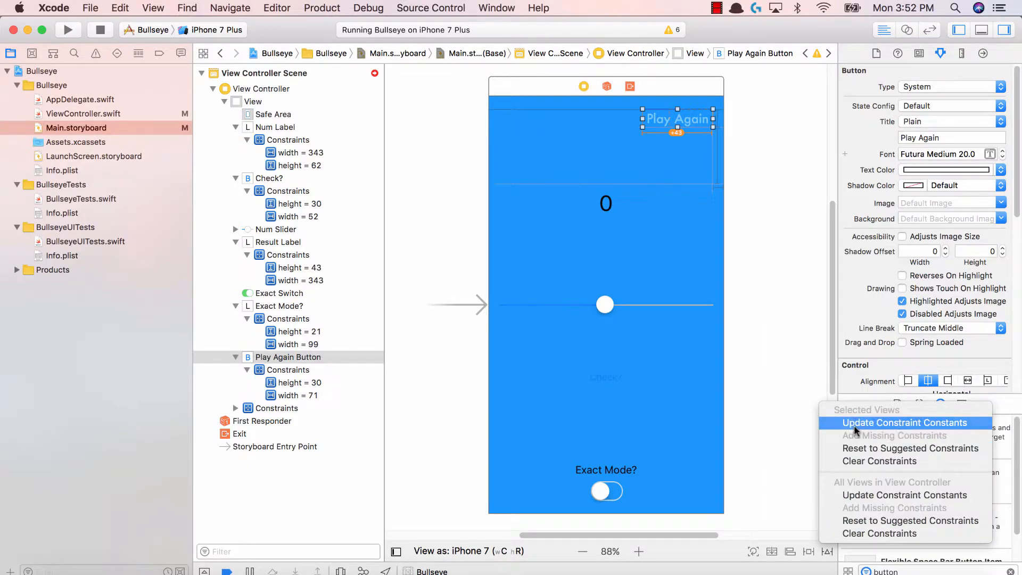
click(904, 423)
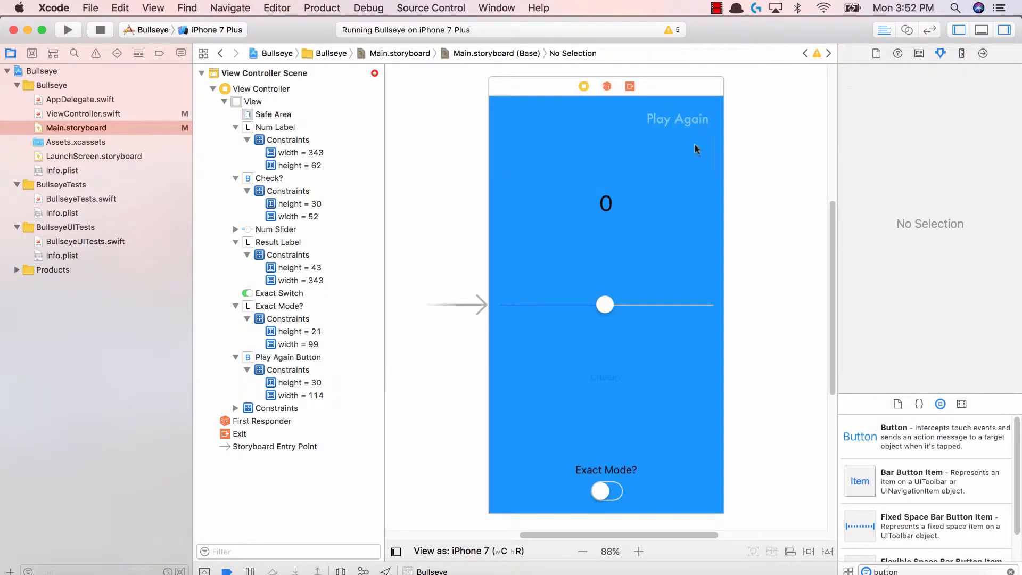
Select the 0 number label and centre its text
click(677, 118)
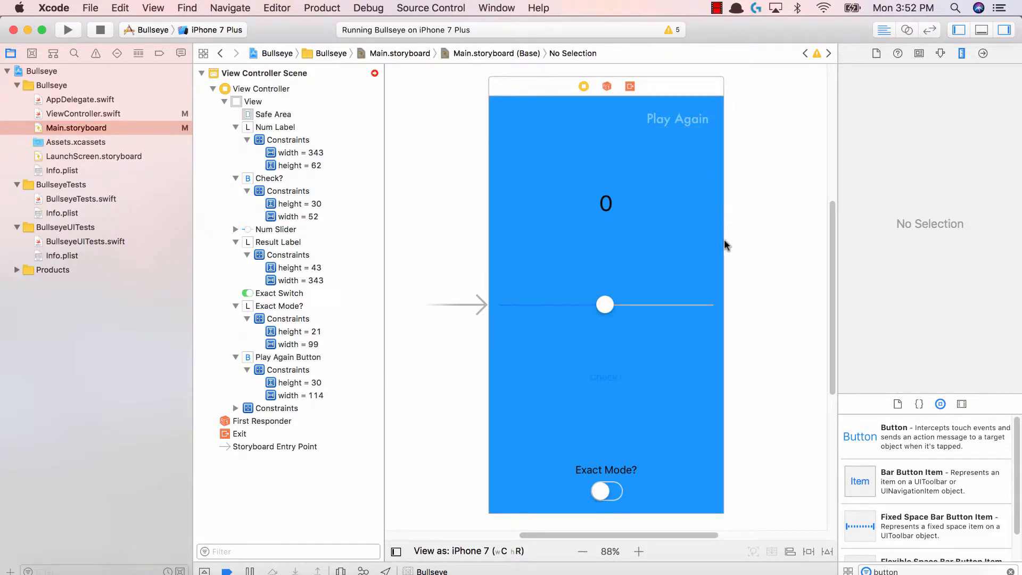
click(604, 203)
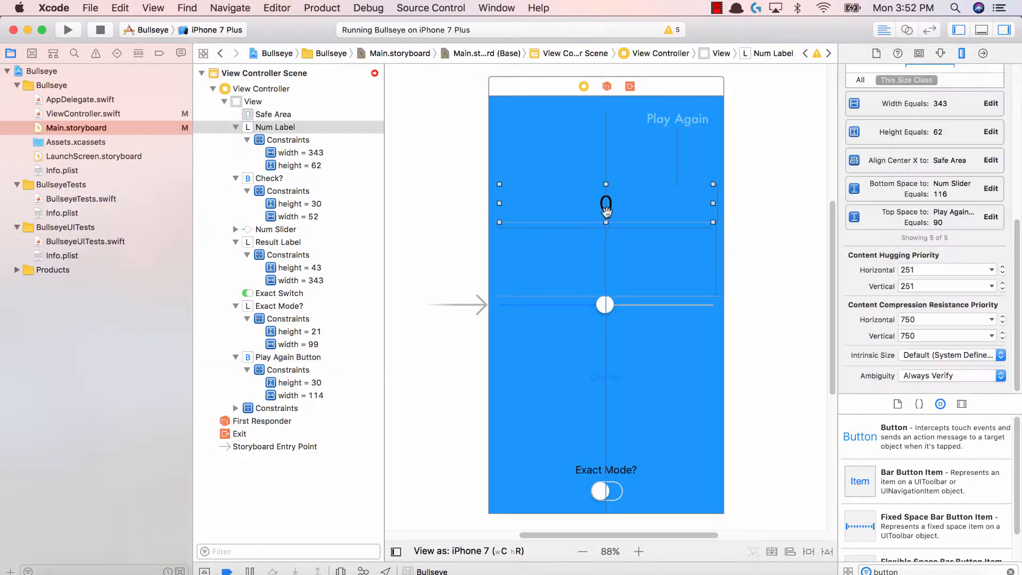
mouse_move(820, 126)
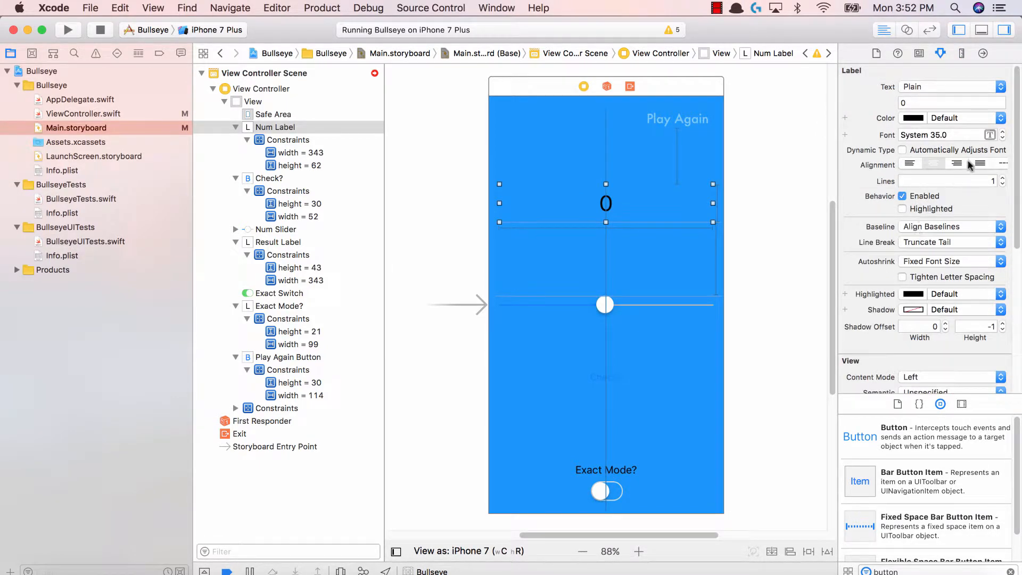
click(932, 164)
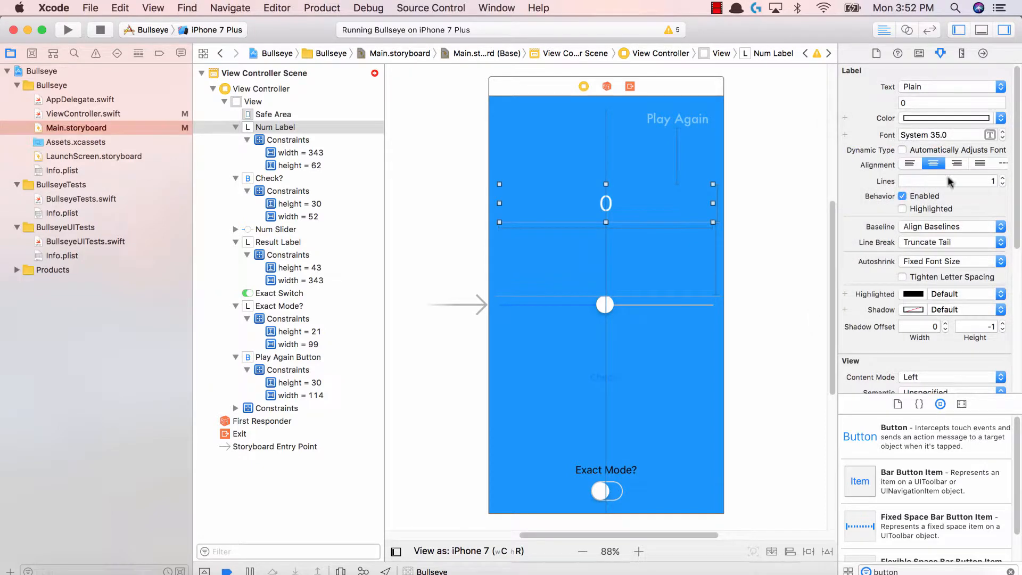
Set the number label's font to Futura Medium at size 35
click(1003, 135)
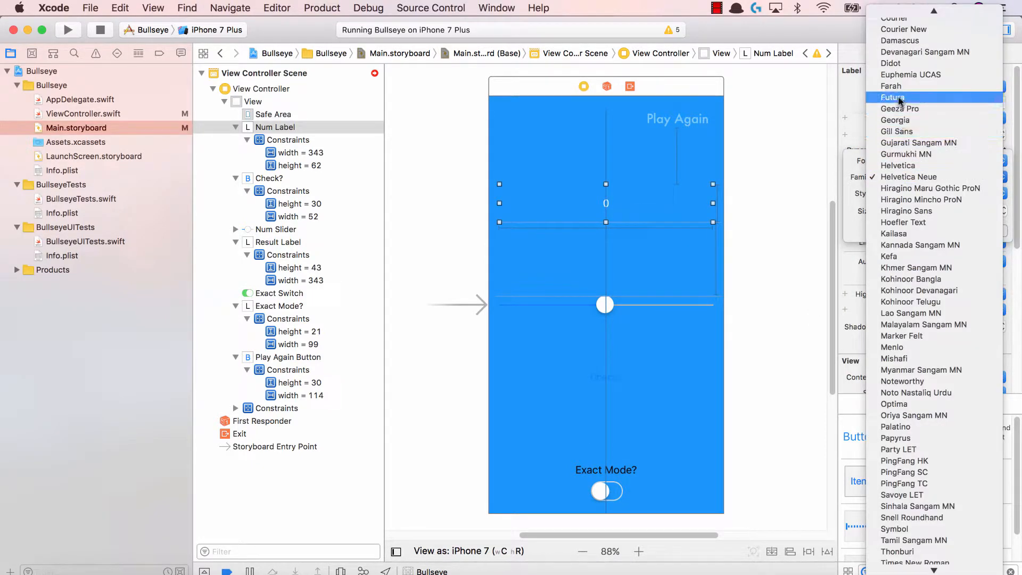
click(893, 97)
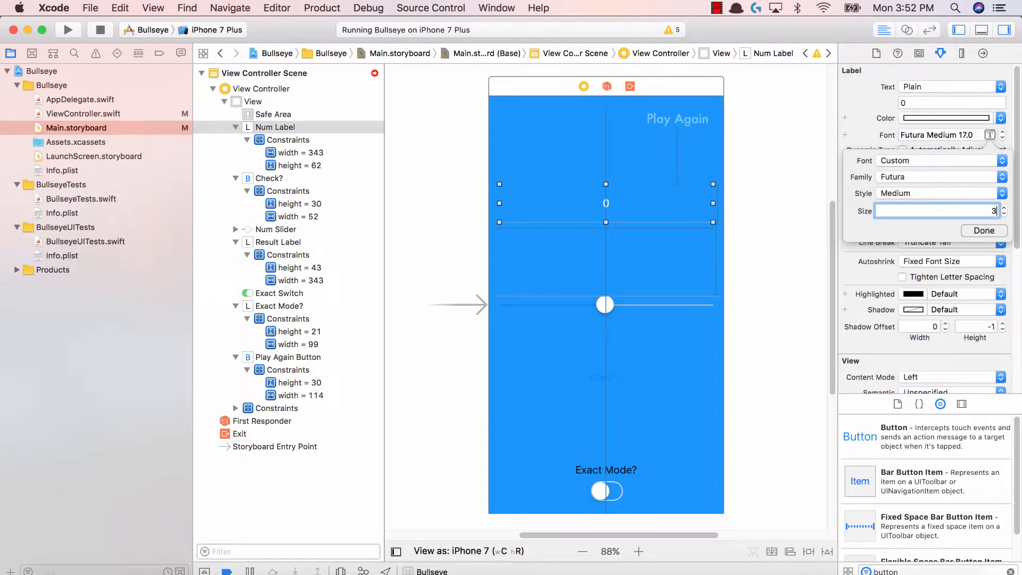
text(40)
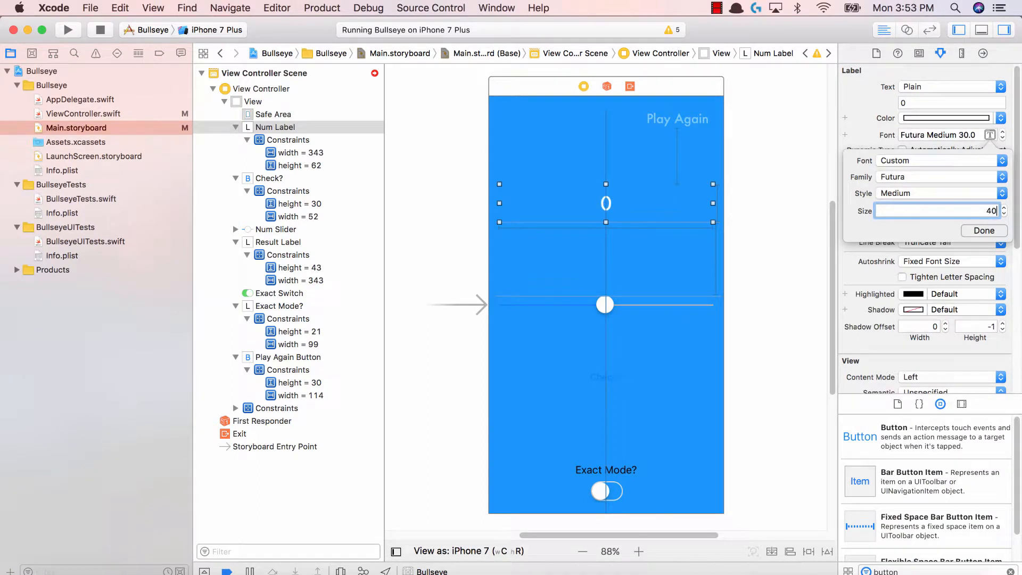
text(35)
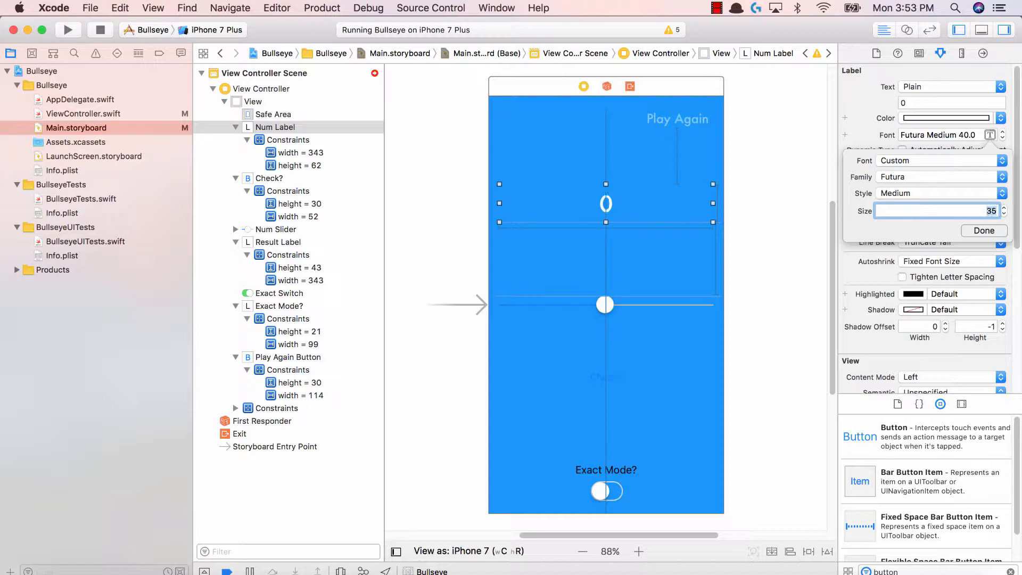
click(982, 231)
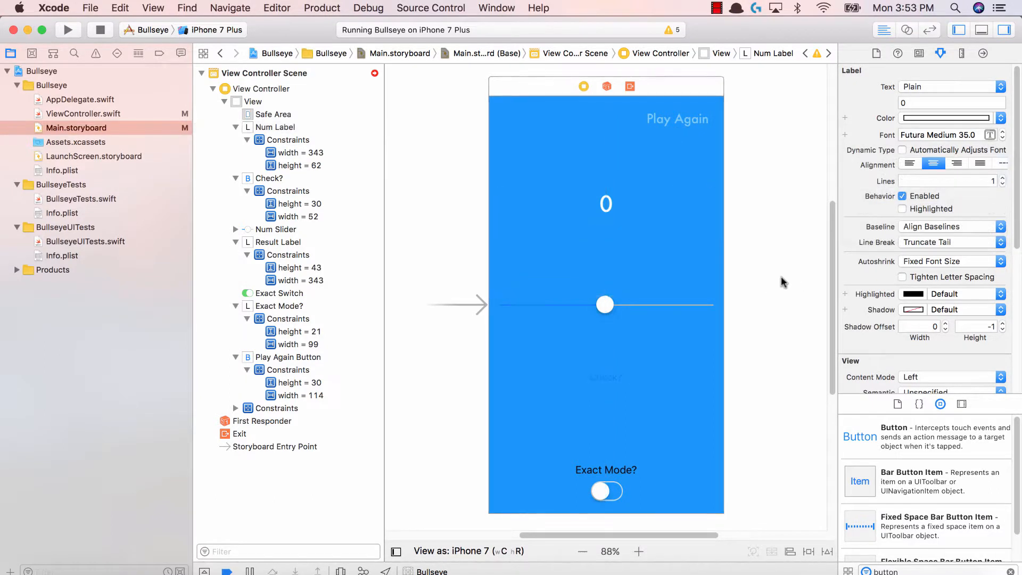
click(275, 229)
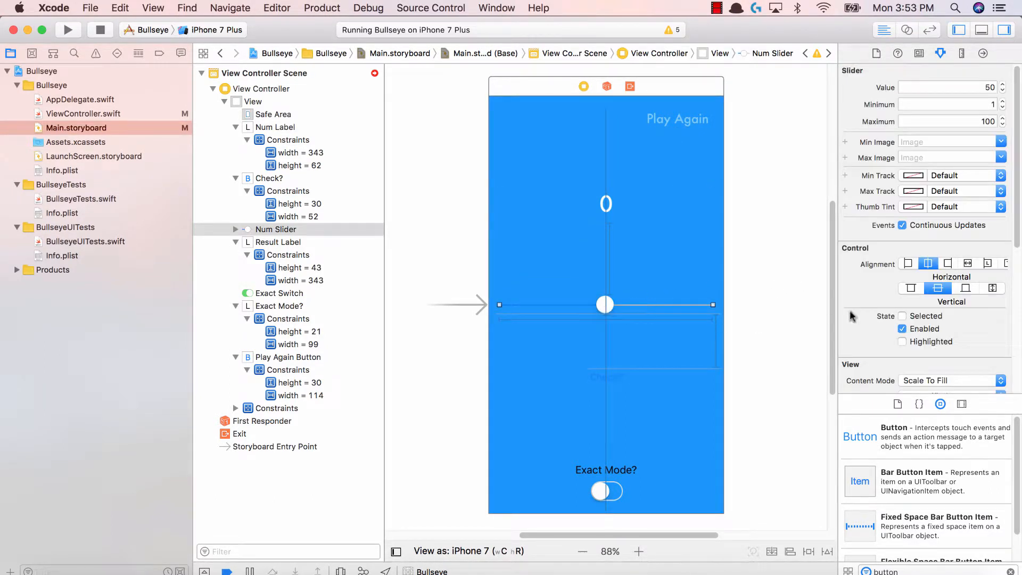
Tint the Num Slider white so its track shows against the blue background
scroll(down, 3)
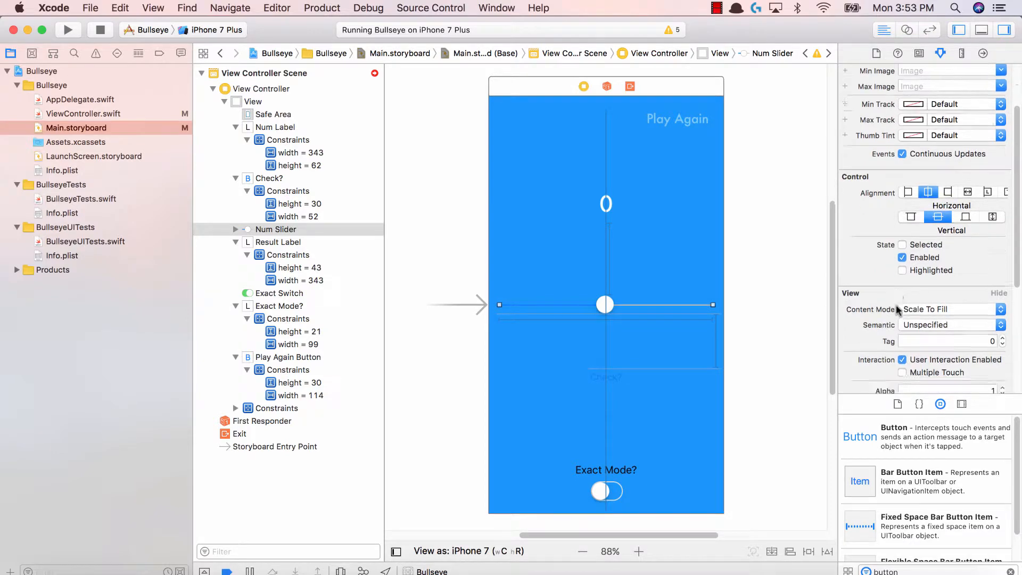
scroll(down, 3)
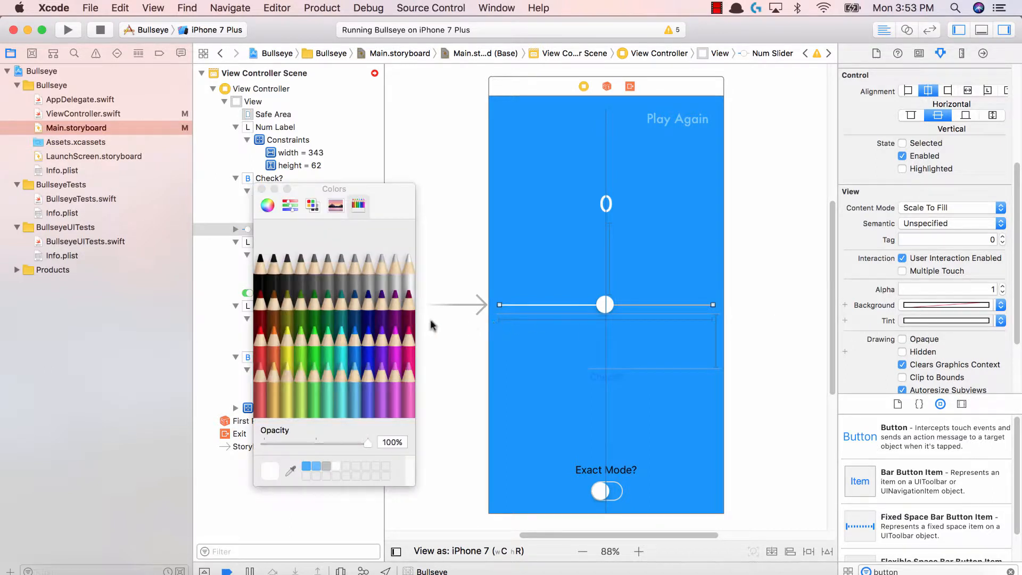
click(342, 338)
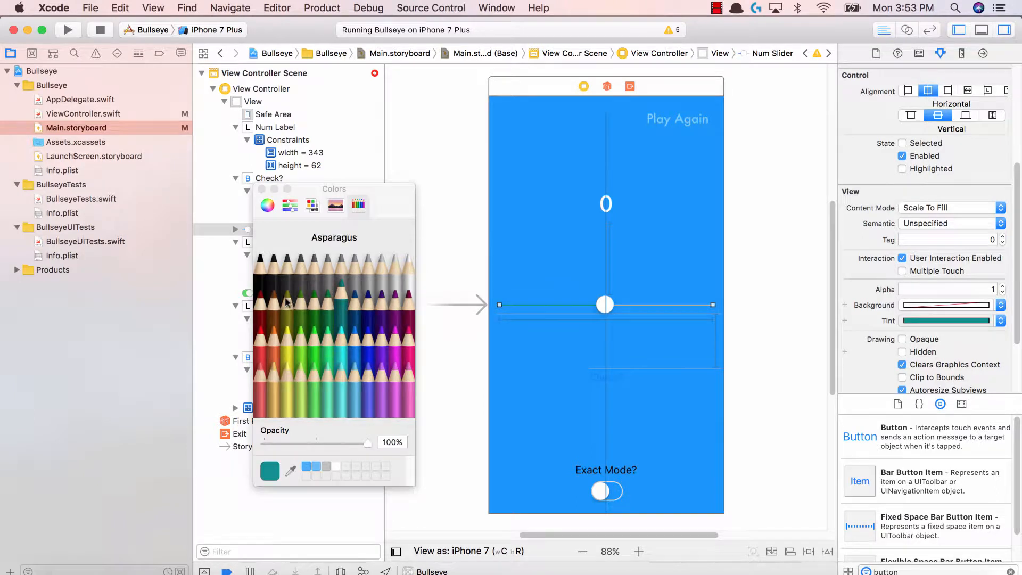
click(404, 260)
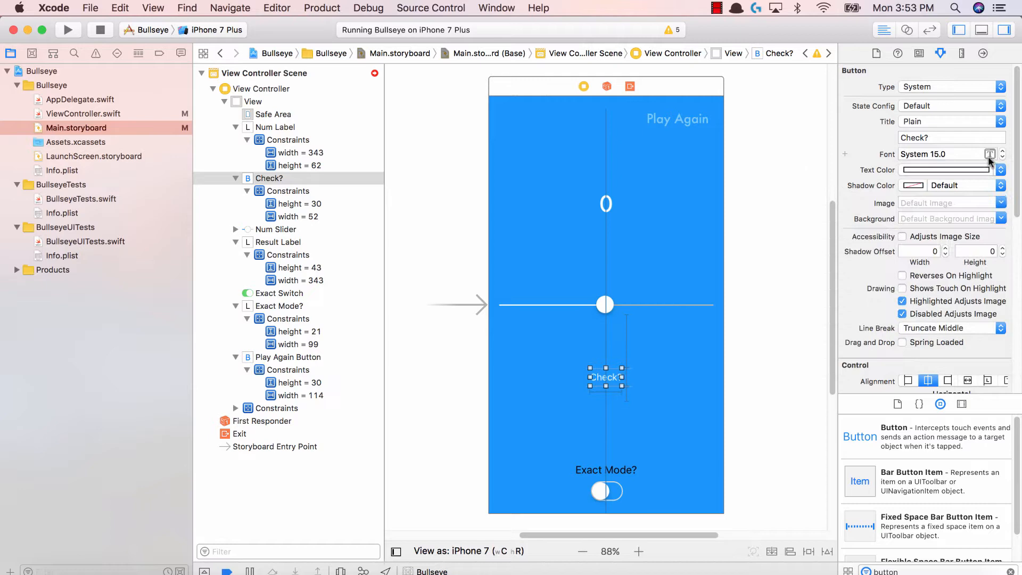
Set the Check? button and the result label to Futura Medium 24
click(1002, 153)
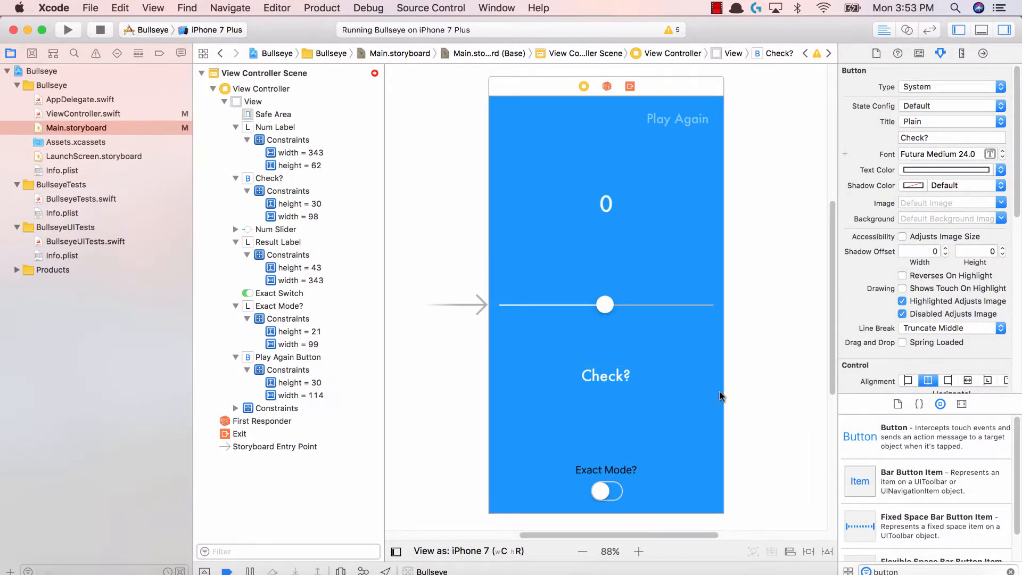
click(279, 241)
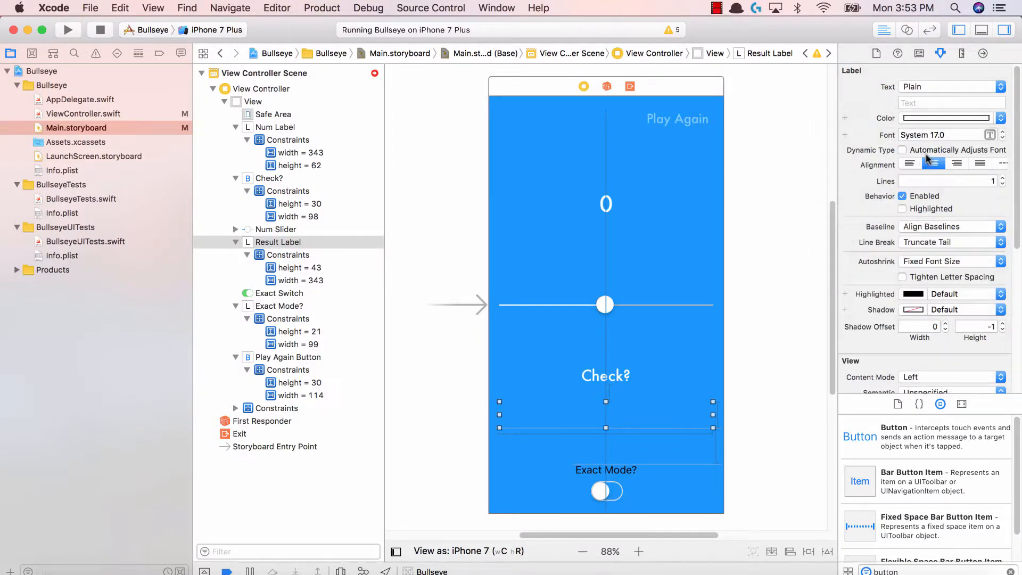
click(1003, 135)
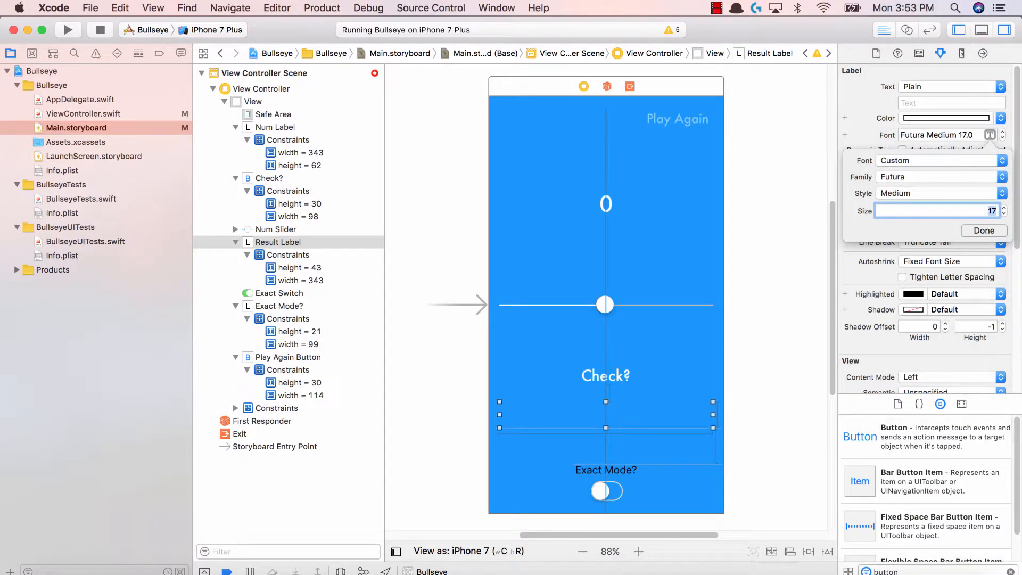
text(24)
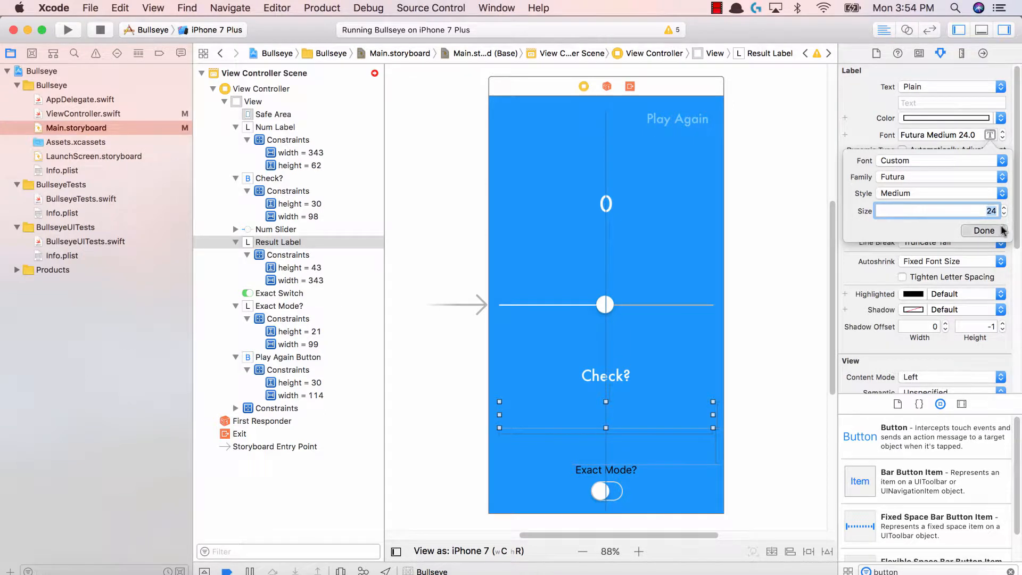
click(605, 470)
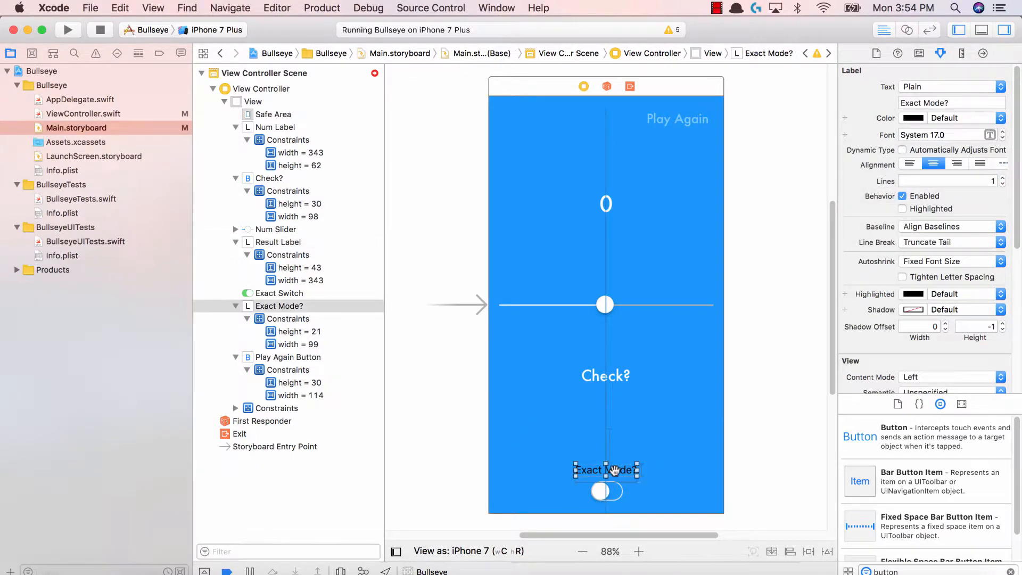
mouse_move(753, 434)
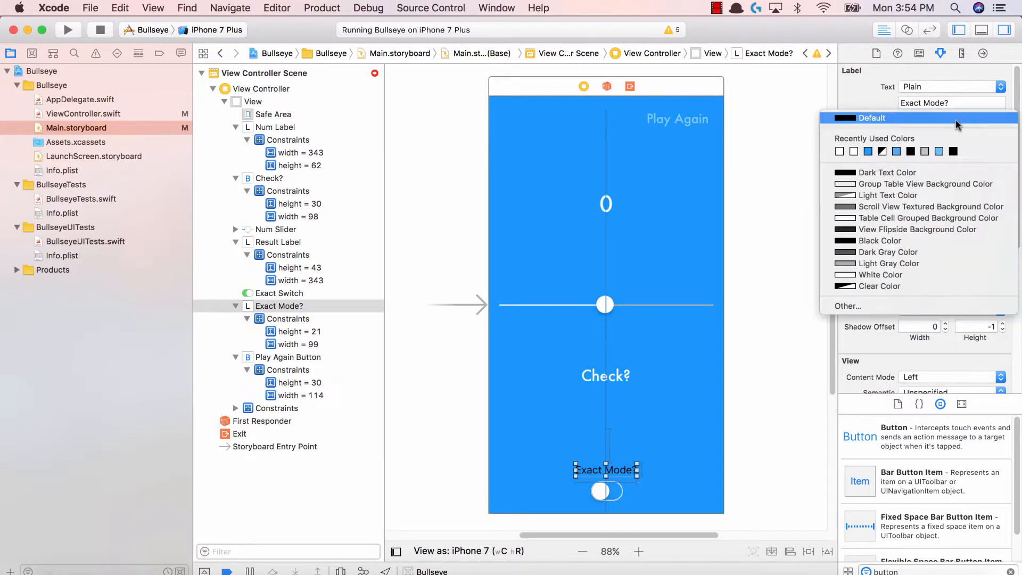
Make the Exact Mode? label white Futura with its width constraint at 140
click(873, 118)
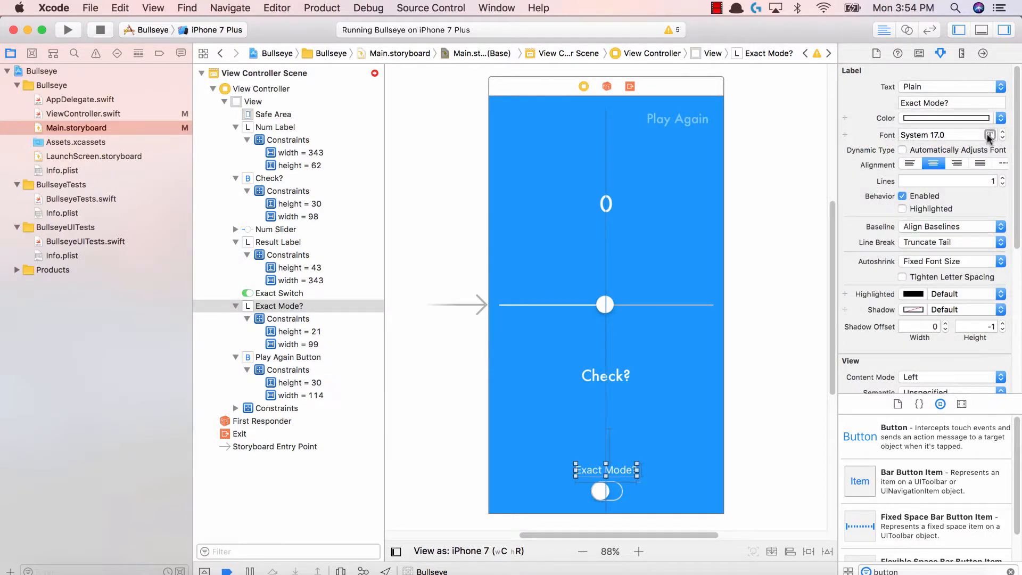
click(1002, 136)
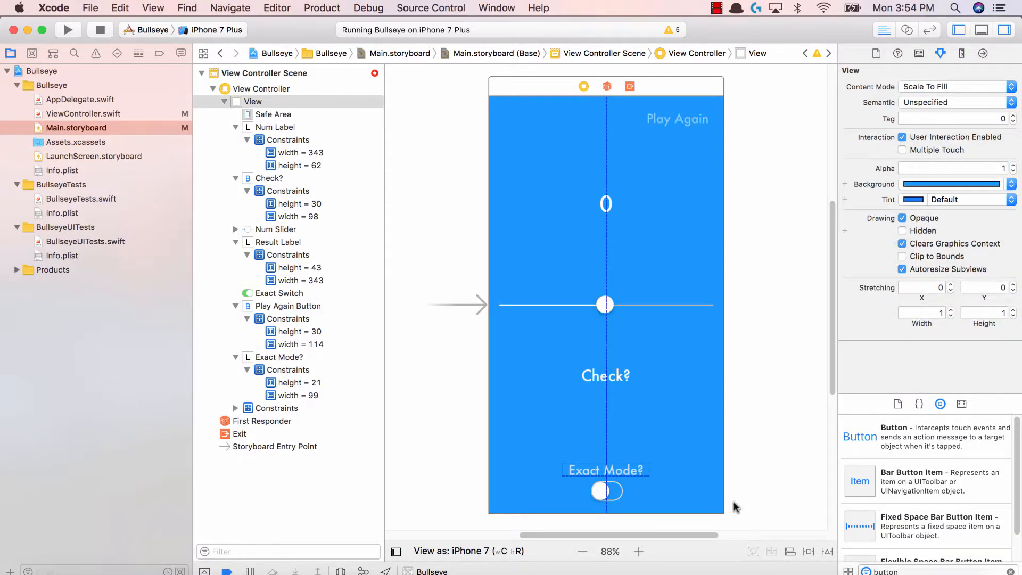
click(605, 470)
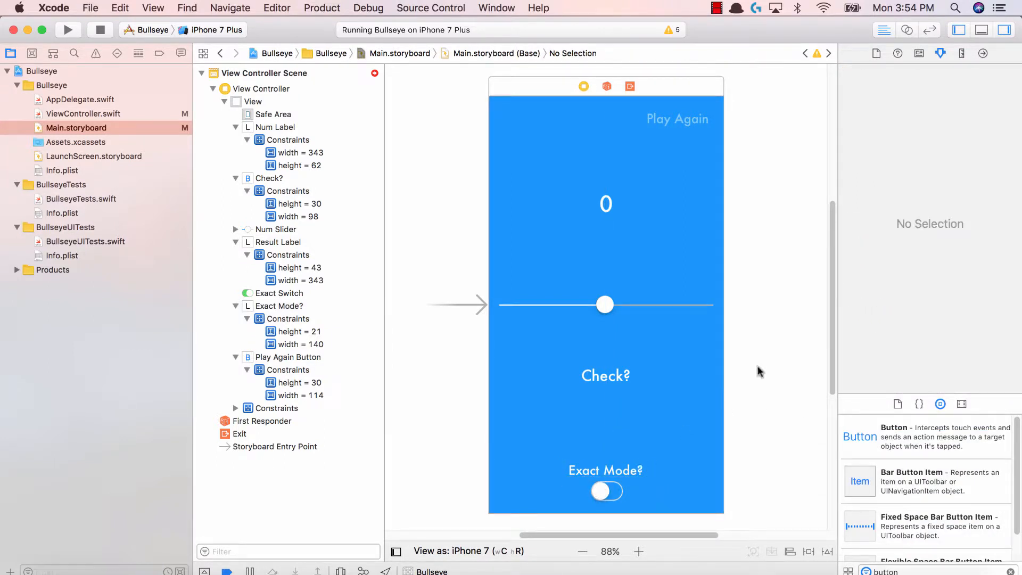
mouse_move(763, 363)
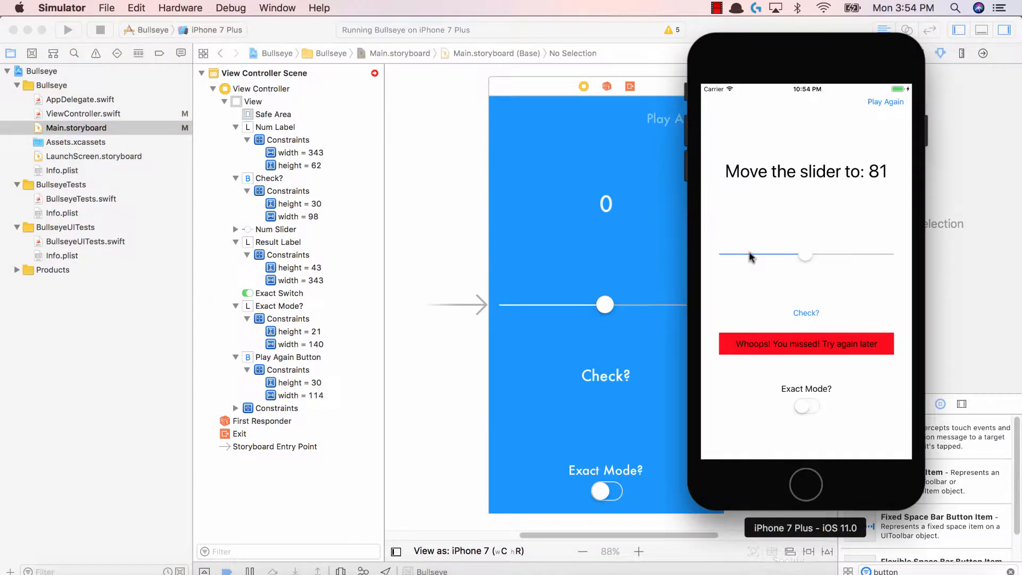
mouse_move(739, 298)
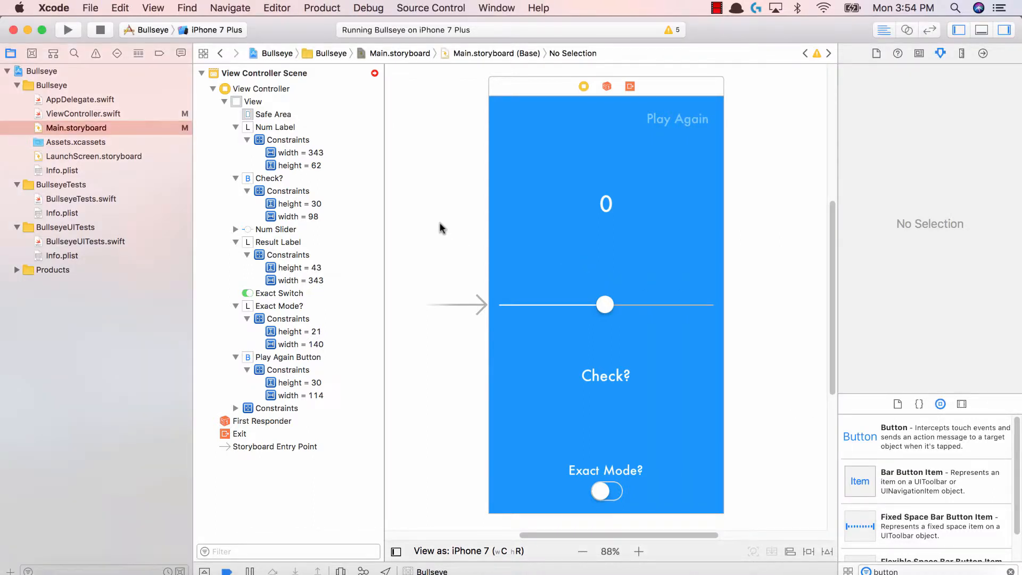
Run the restyled Bullseye app, triggering the prompt to stop the running instance
click(67, 30)
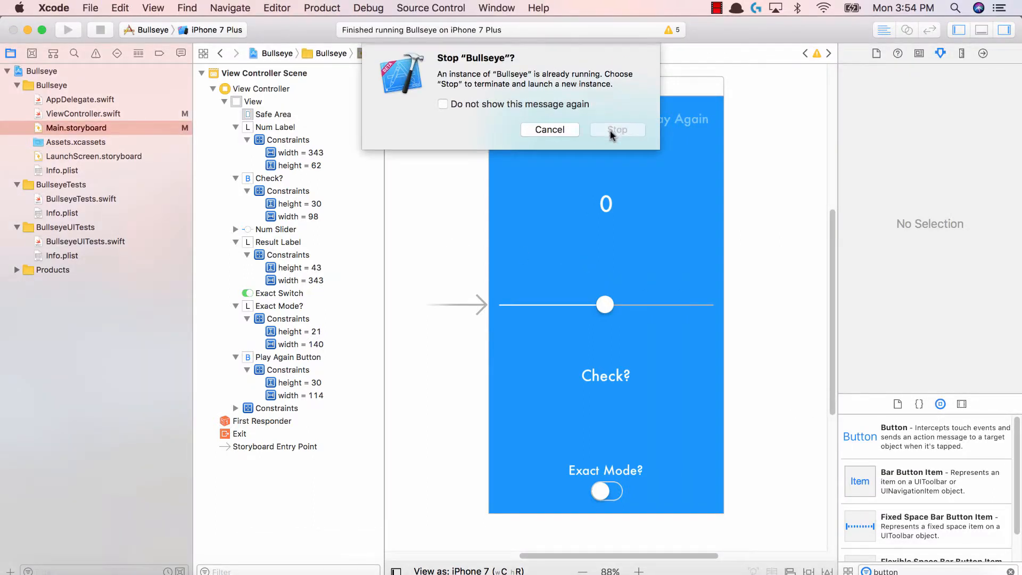
Relaunch the restyled Bullseye app in Simulator, then select Num Label back in the storyboard
click(616, 129)
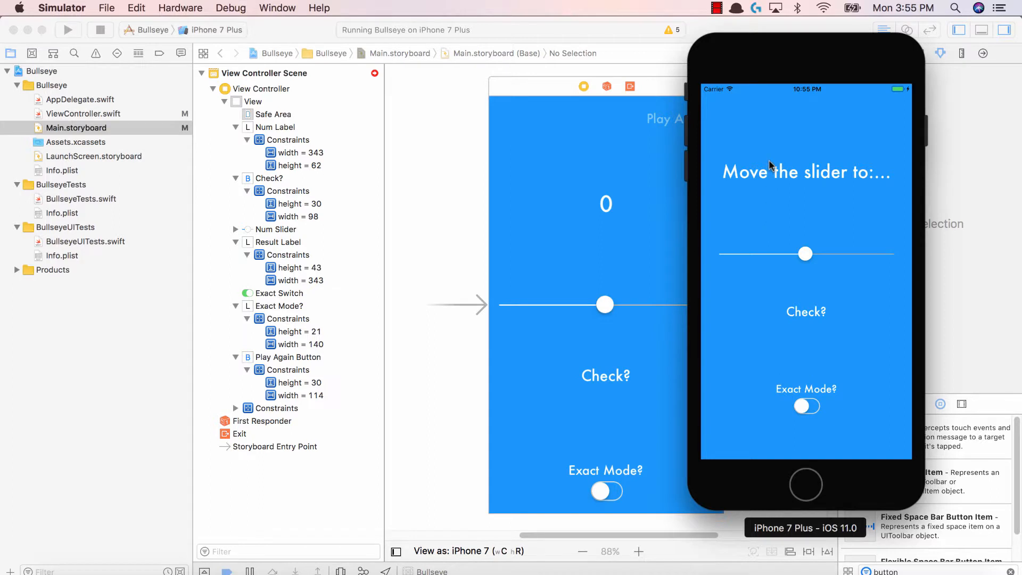
mouse_move(776, 181)
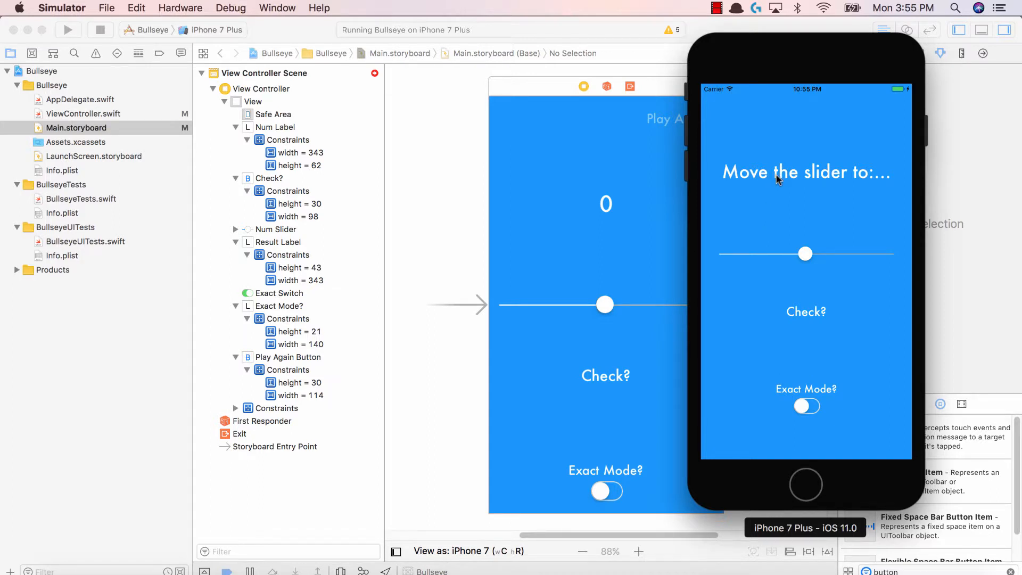
mouse_move(765, 181)
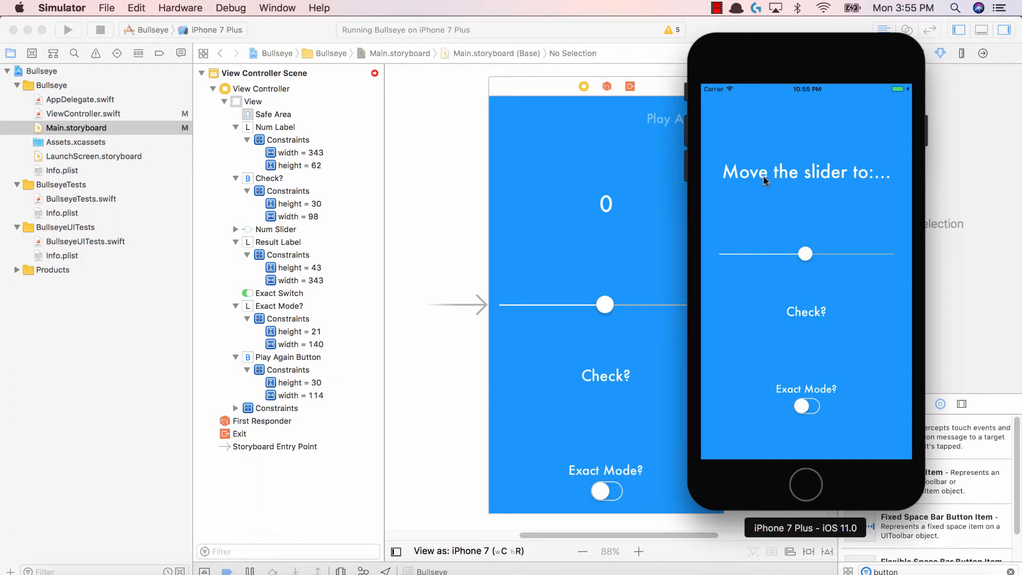
mouse_move(878, 184)
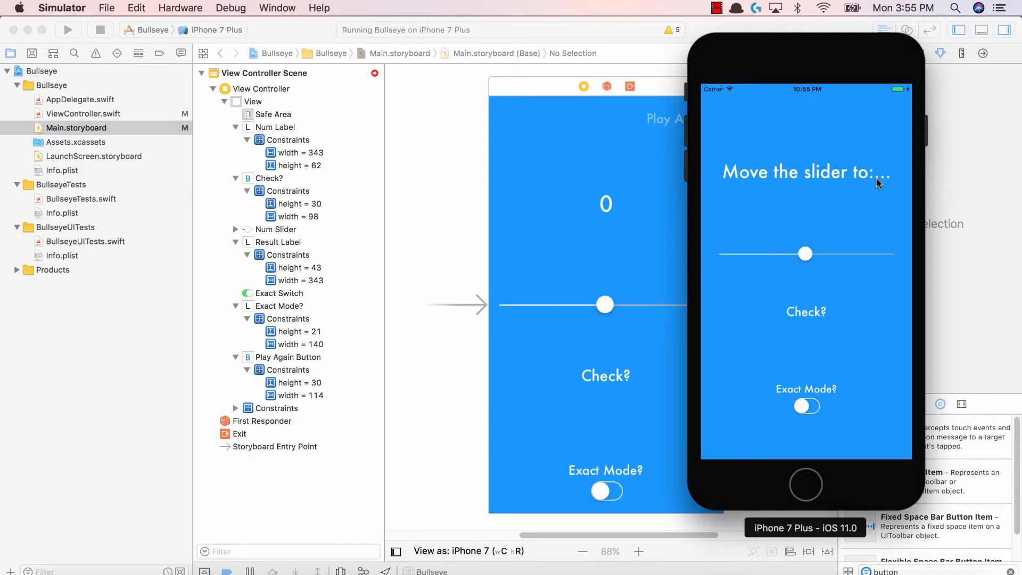
click(606, 203)
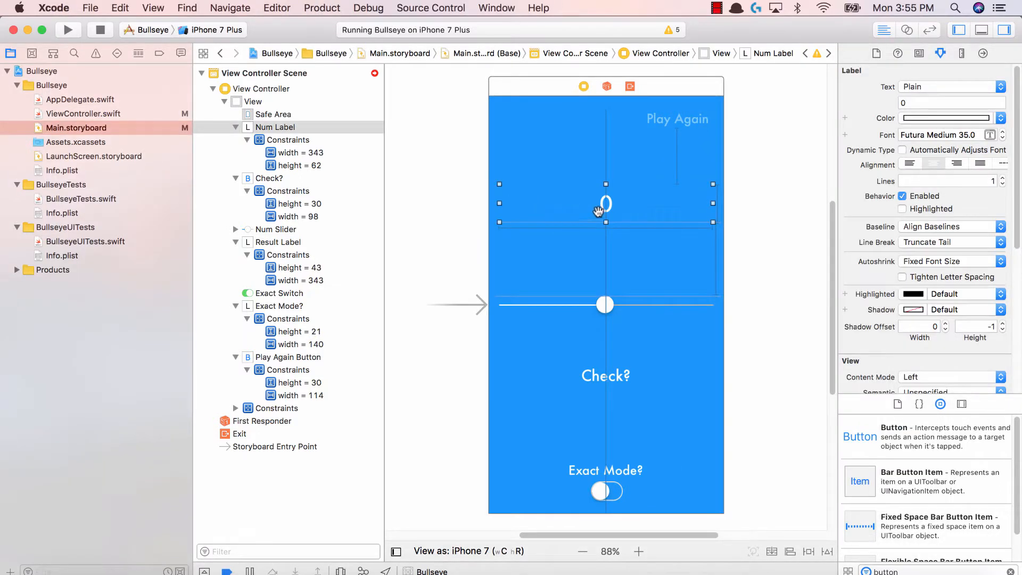
Shrink Num Label to Futura 30, test a missed guess in Simulator, then rerun with Result Label at size 20
click(1002, 137)
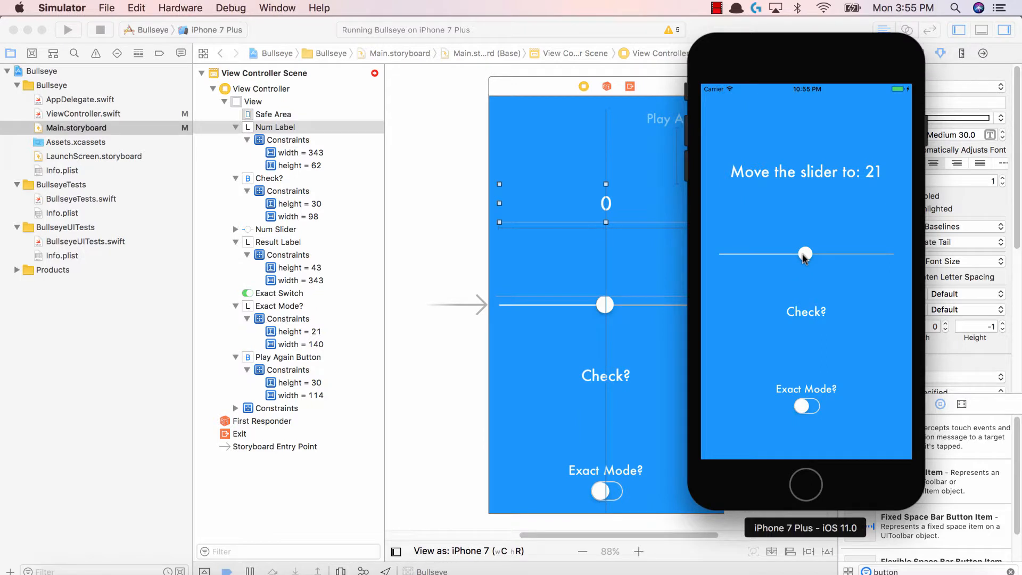
drag(805, 254, 749, 254)
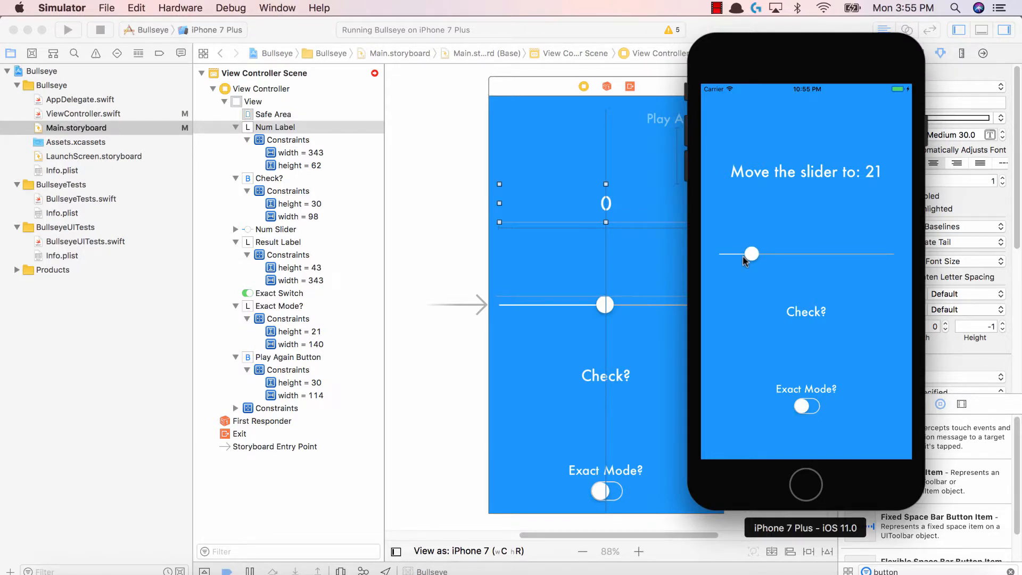
click(805, 311)
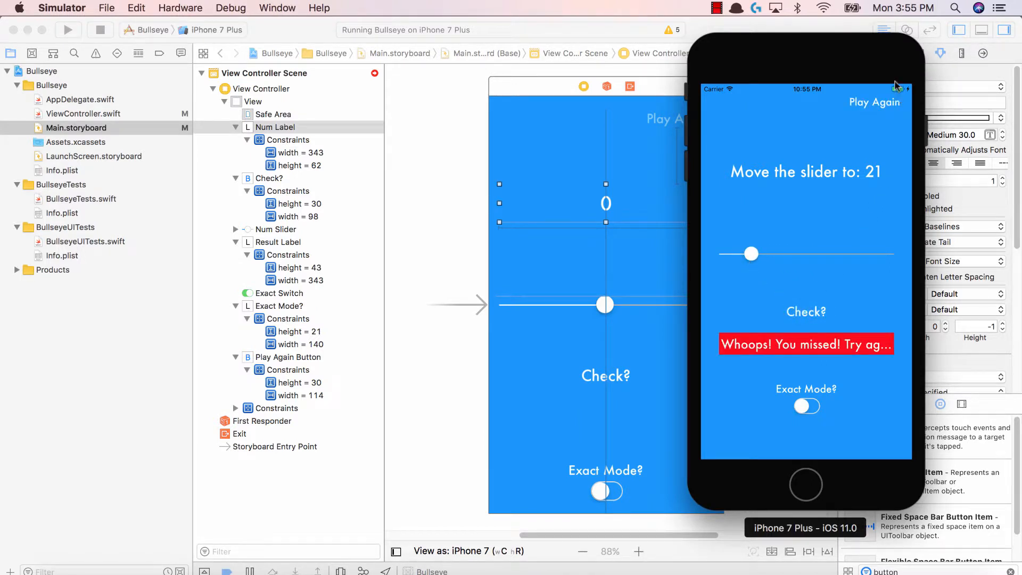
mouse_move(755, 356)
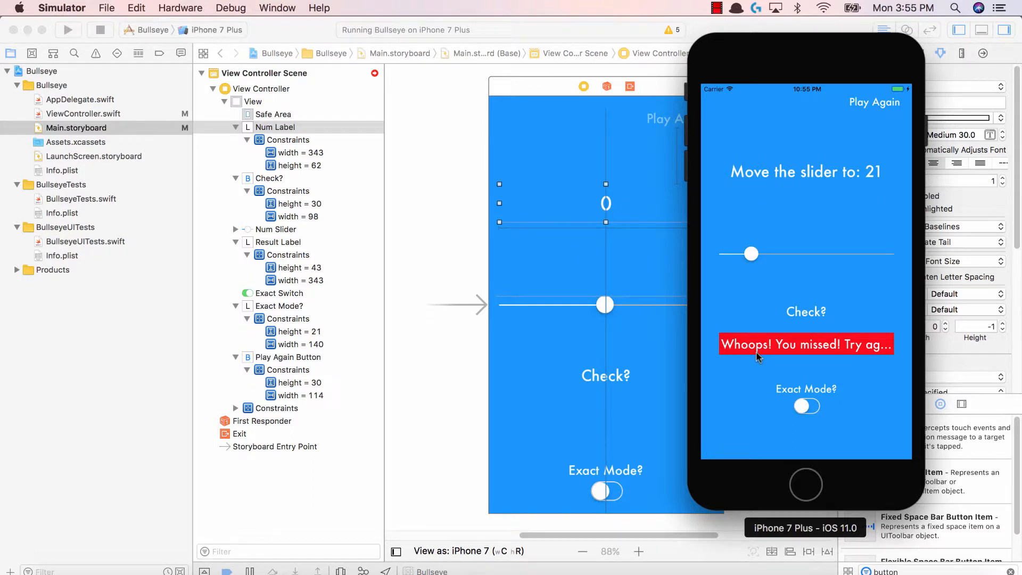
mouse_move(866, 361)
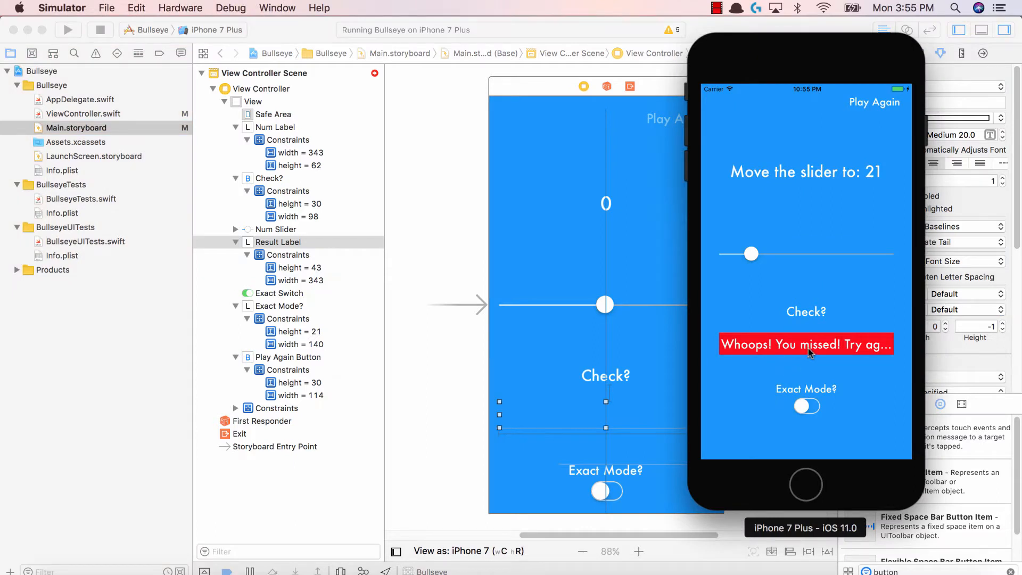
click(68, 29)
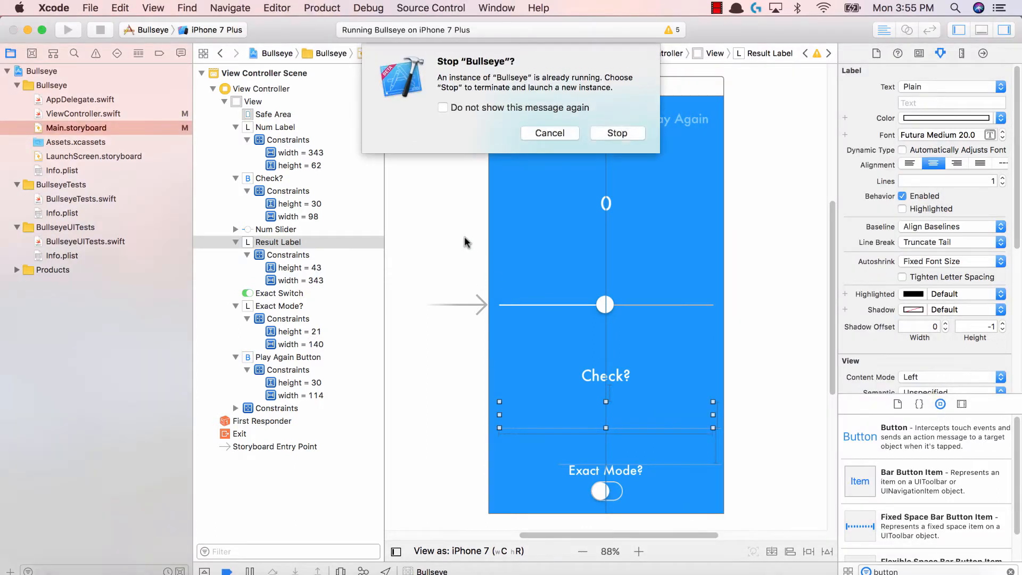
Relaunch, slide near the target 4 with Exact Mode on, and check to get the green Bullseye banner
click(616, 133)
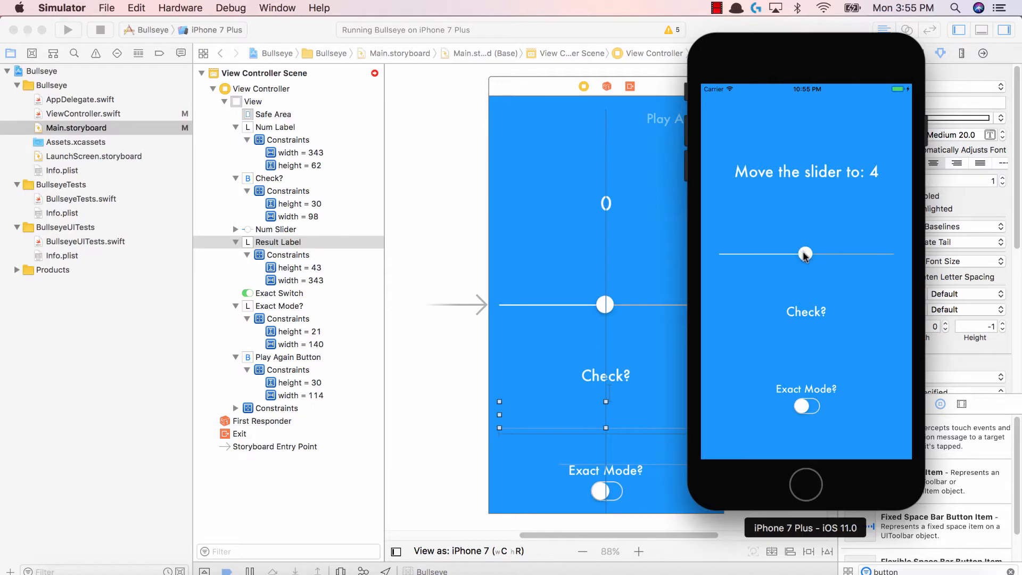
drag(805, 254, 731, 254)
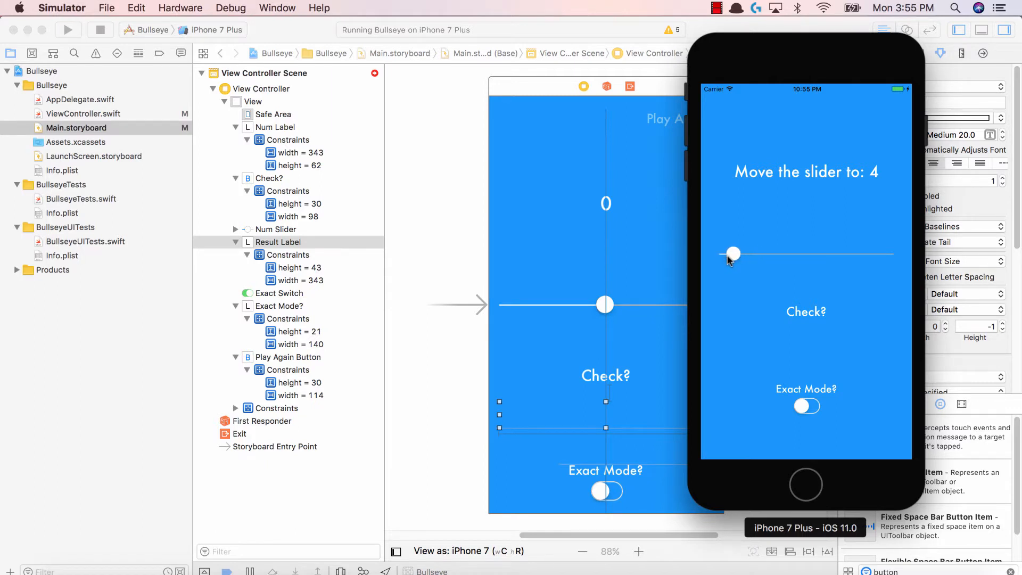
click(805, 405)
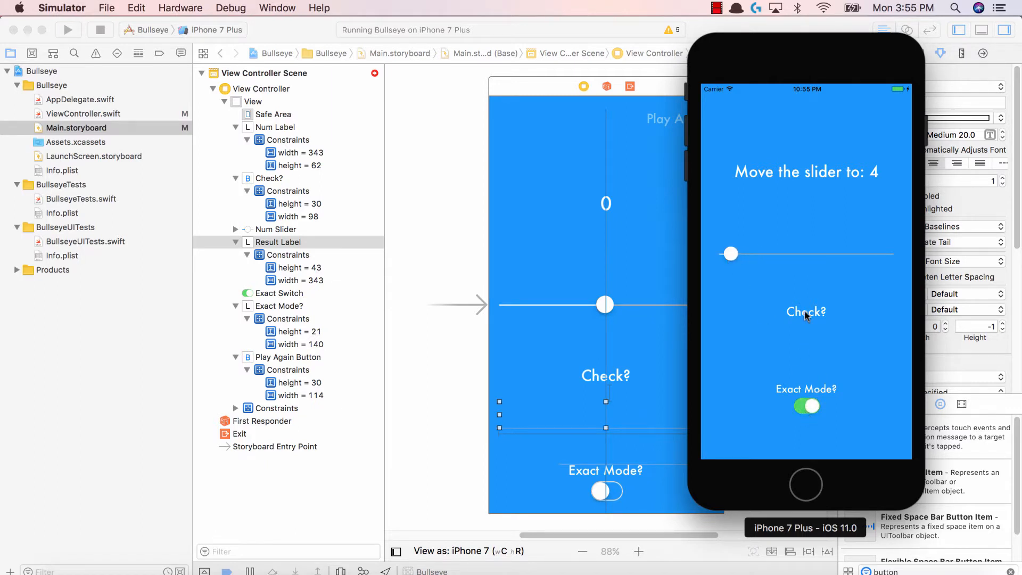
click(805, 312)
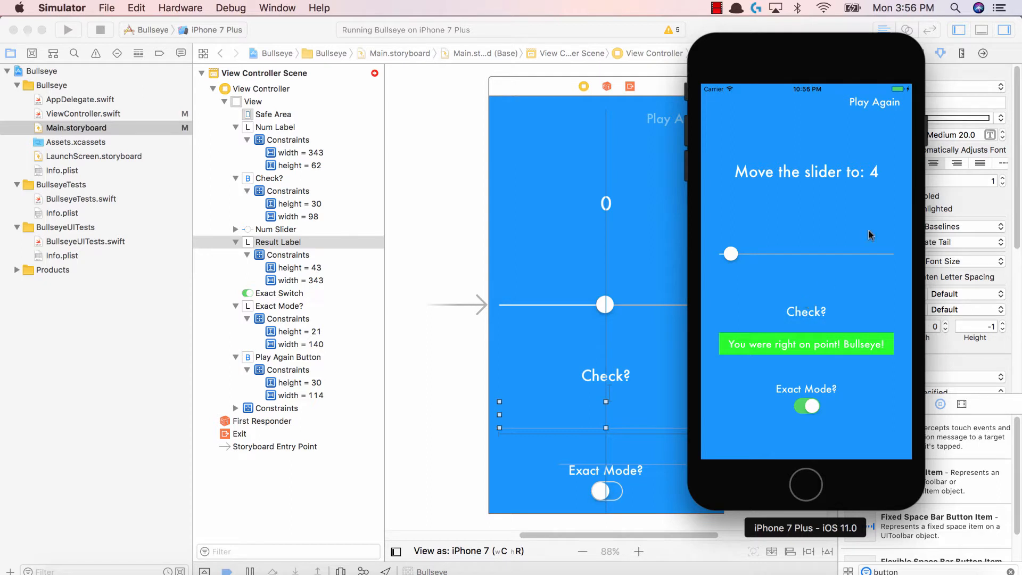